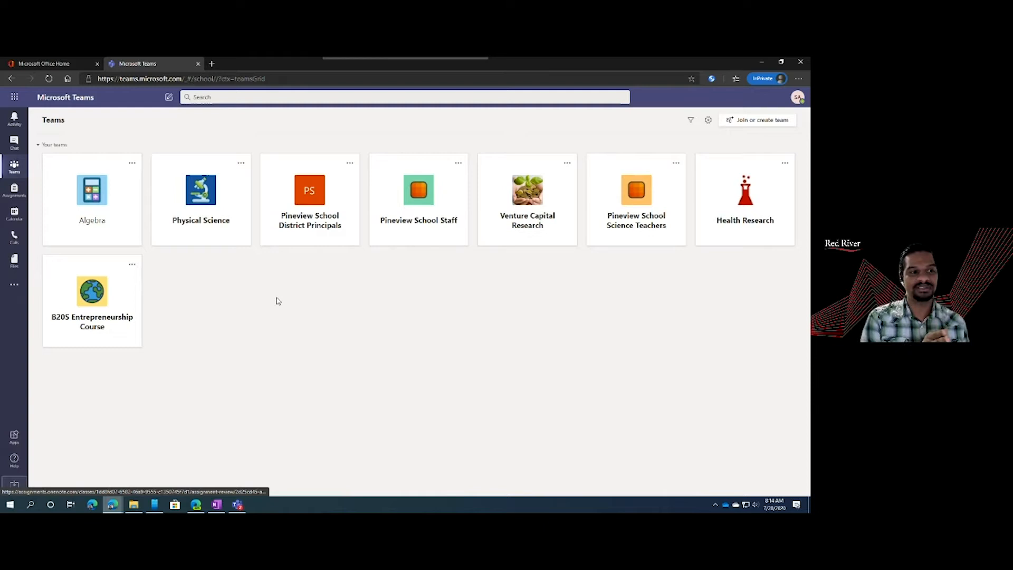
{"action": "mouse_move", "coordinate": [126, 213]}
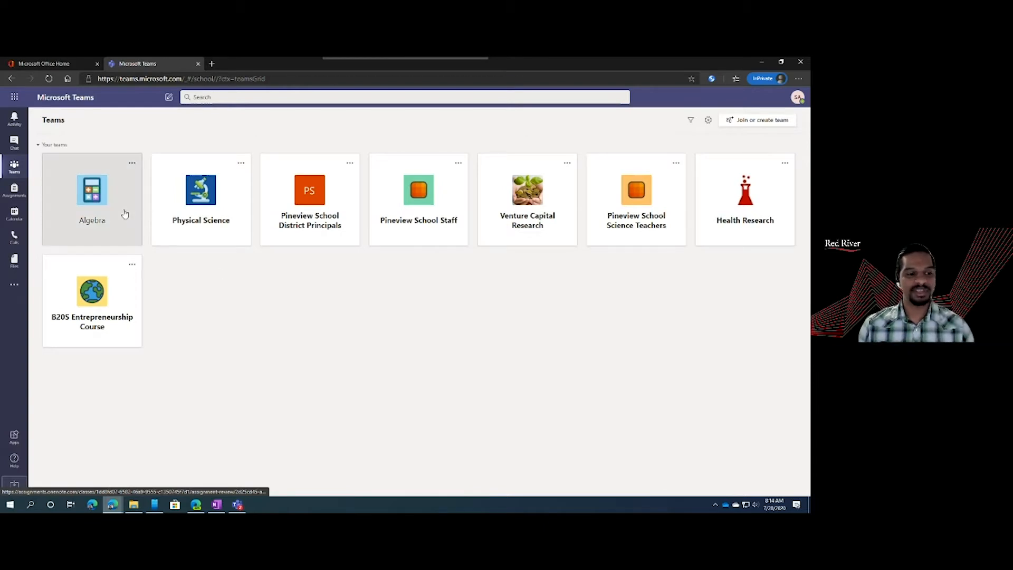
- Open the Algebra team from the Teams grid
{"action": "left_click", "coordinate": [92, 198]}
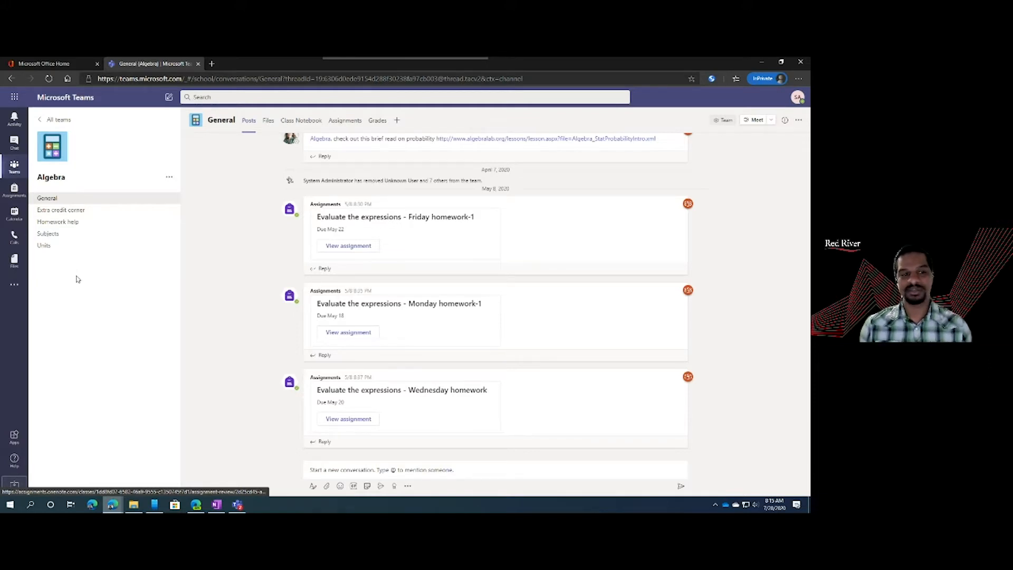
{"action": "mouse_move", "coordinate": [95, 250]}
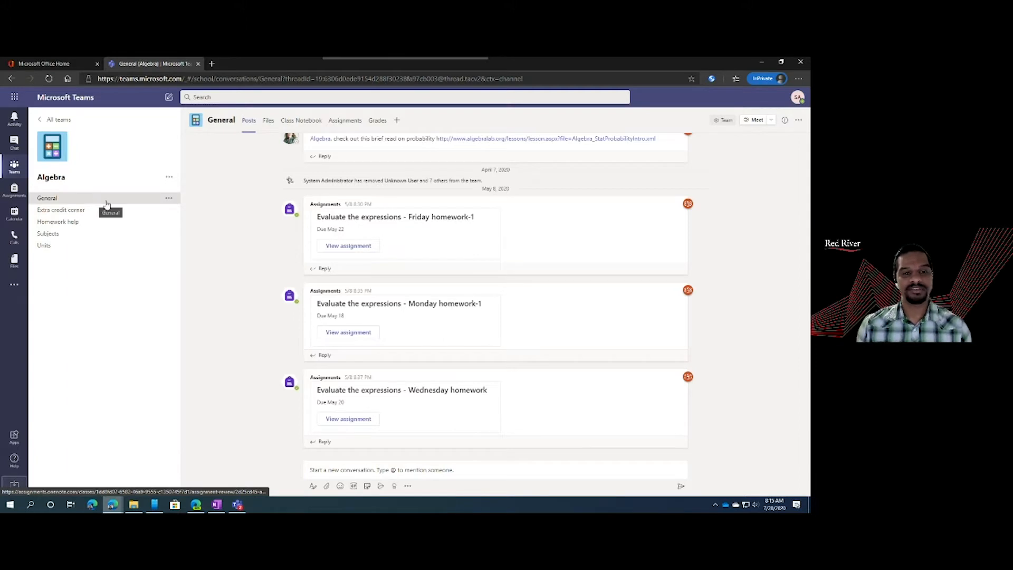
{"action": "mouse_move", "coordinate": [345, 121]}
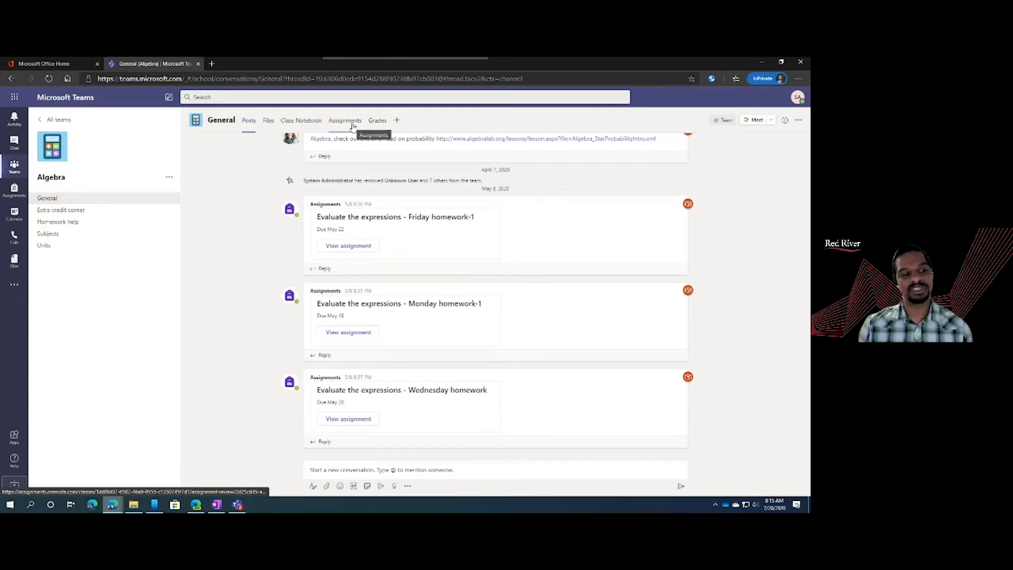
{"action": "mouse_move", "coordinate": [14, 195]}
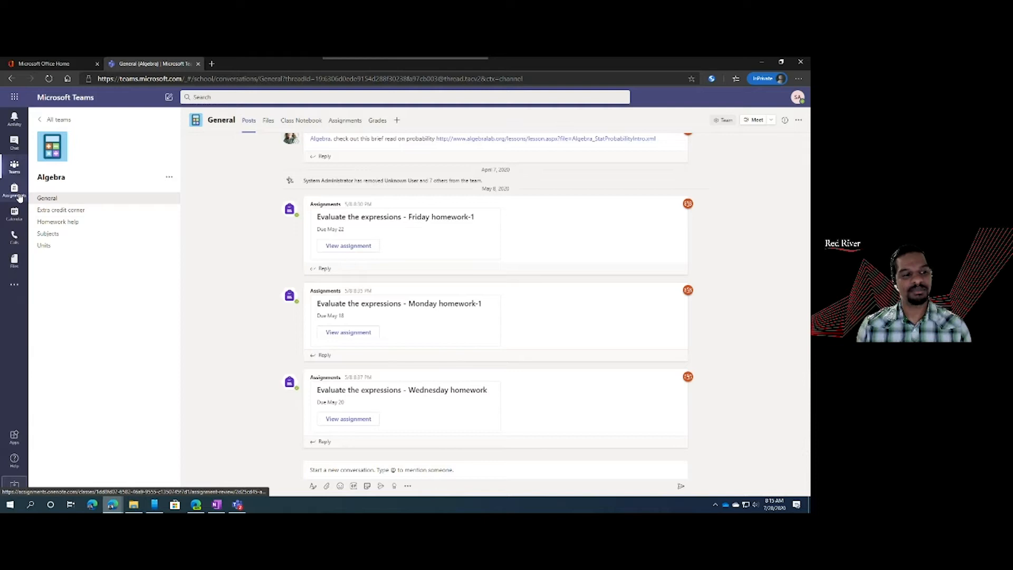
- Show the Algebra class's assignments and start creating a new one
{"action": "left_click", "coordinate": [345, 120]}
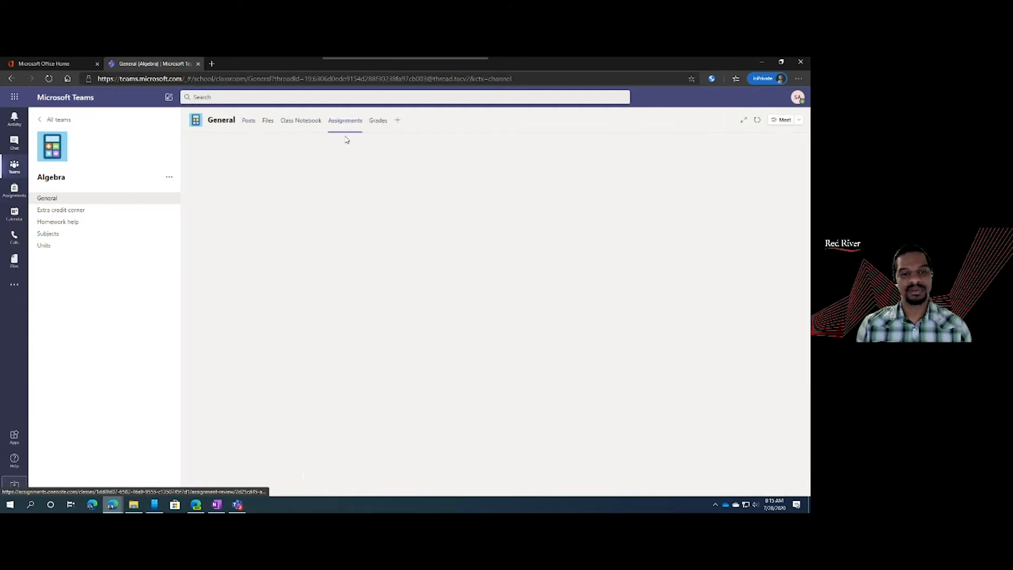
{"action": "left_click", "coordinate": [345, 120]}
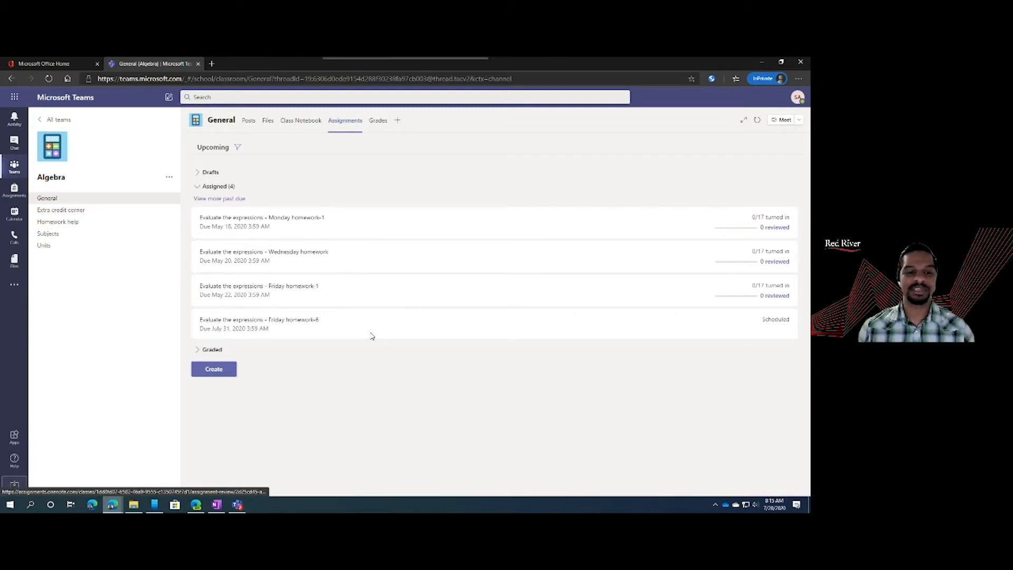
{"action": "mouse_move", "coordinate": [279, 264]}
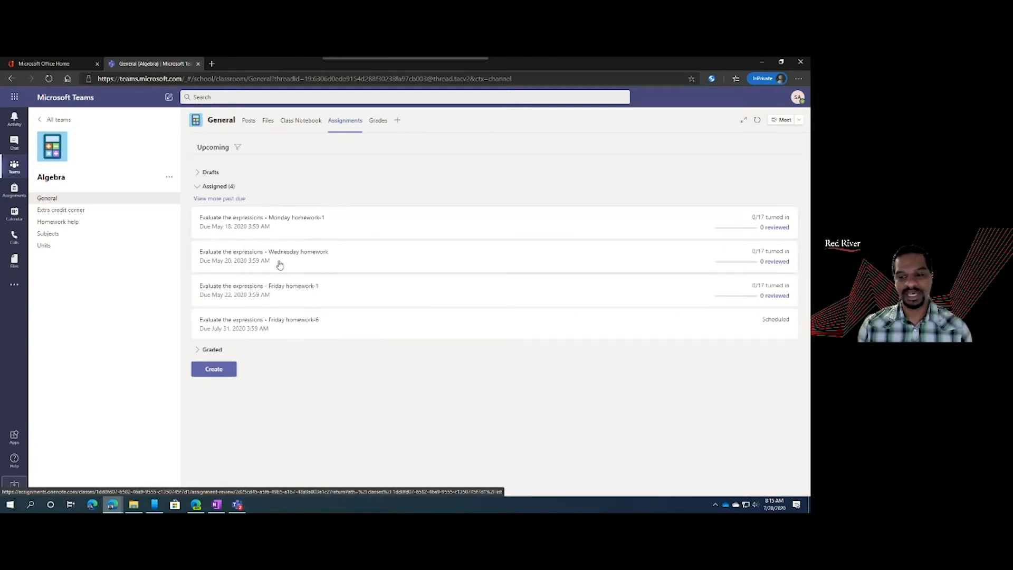
{"action": "mouse_move", "coordinate": [771, 304]}
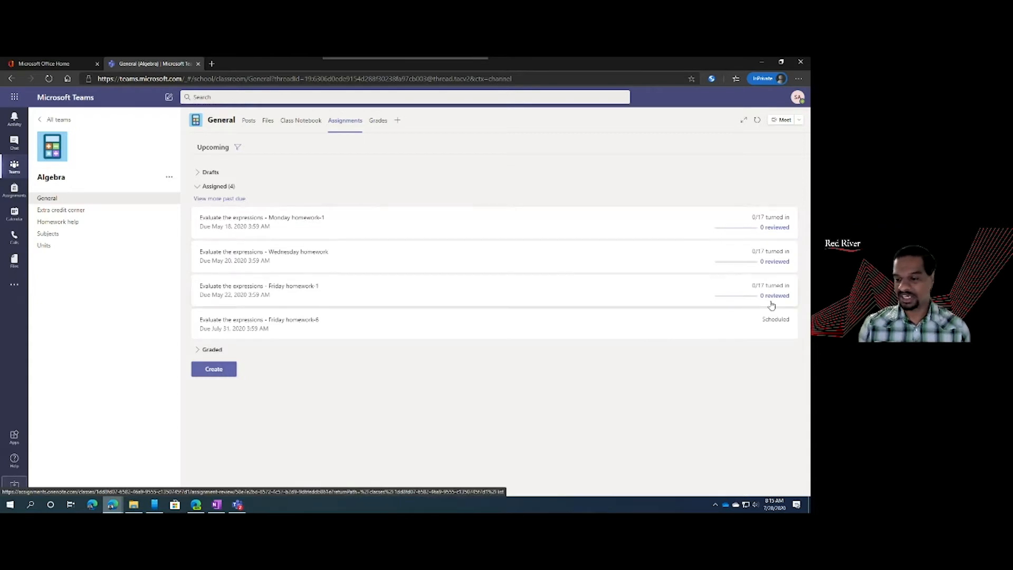
{"action": "mouse_move", "coordinate": [245, 374]}
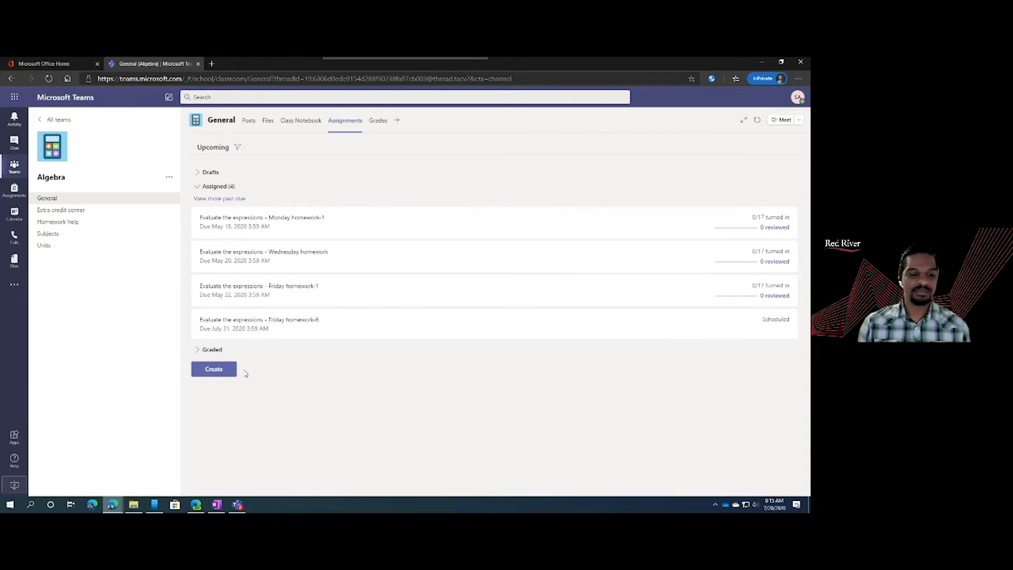
{"action": "left_click", "coordinate": [213, 368]}
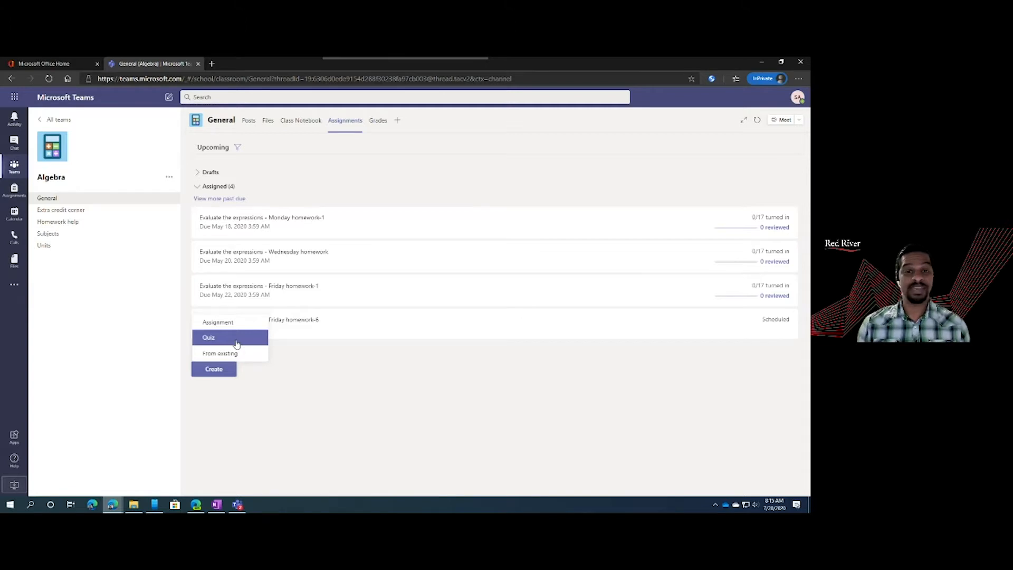
{"action": "mouse_move", "coordinate": [220, 354]}
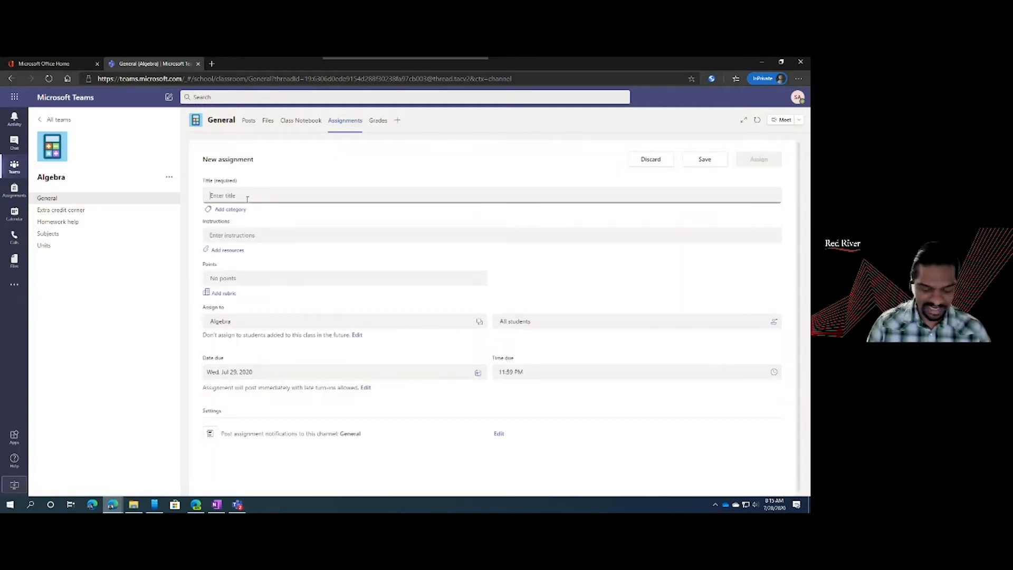
- Title the assignment 'Algebra Homework' and bring up the add-resources picker
{"action": "type", "text": "Algebra"}
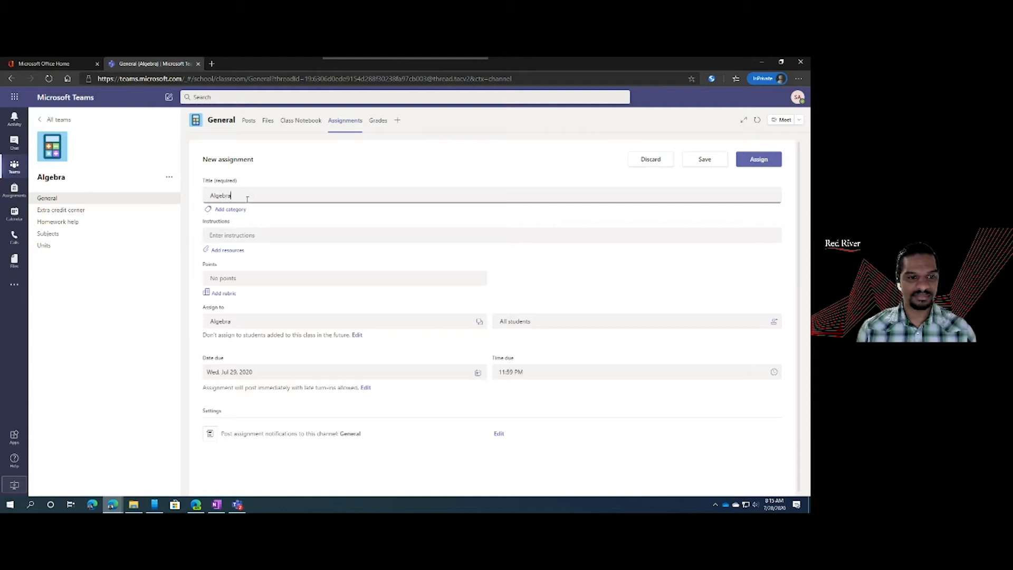
{"action": "type", "text": "Homework"}
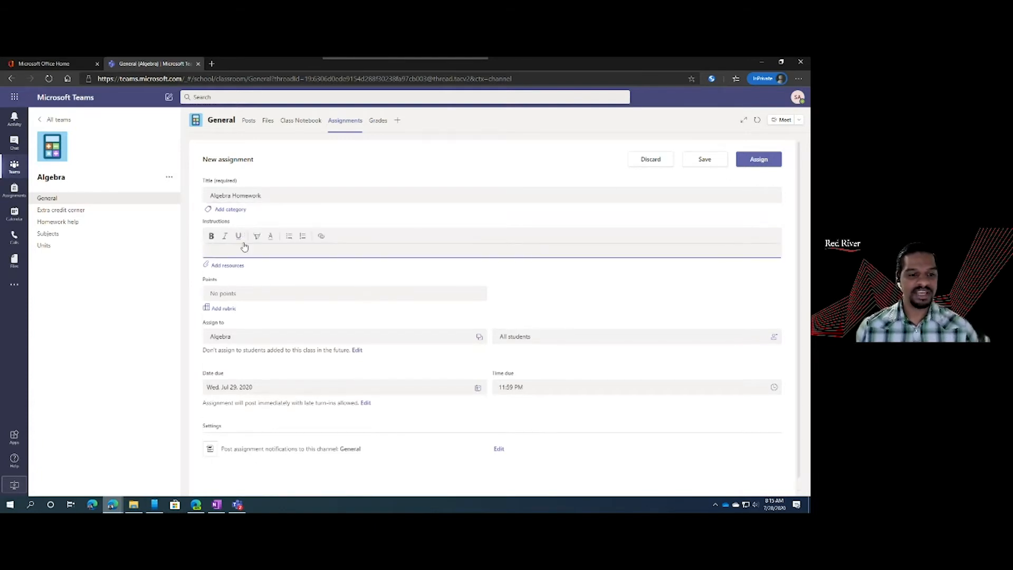
{"action": "left_click", "coordinate": [705, 159]}
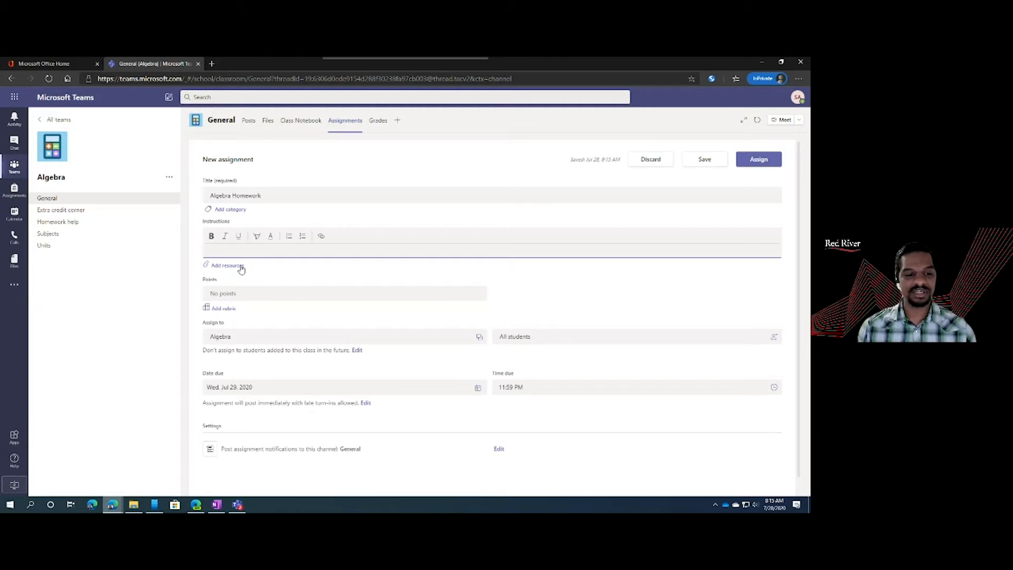
{"action": "left_click", "coordinate": [226, 265]}
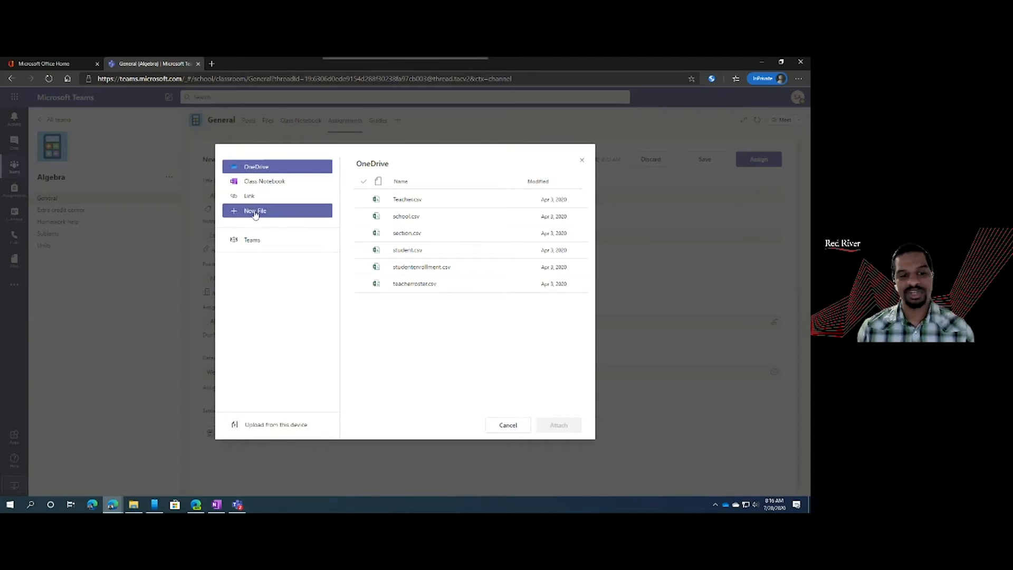
- Upload the Questions document from the computer as an assignment resource
{"action": "left_click", "coordinate": [276, 424]}
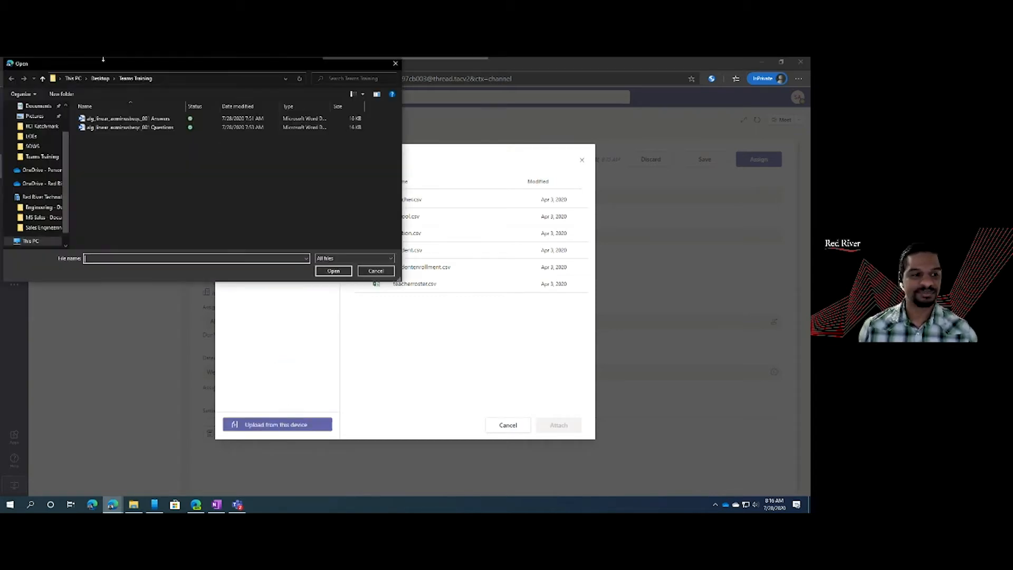
{"action": "left_click", "coordinate": [129, 127]}
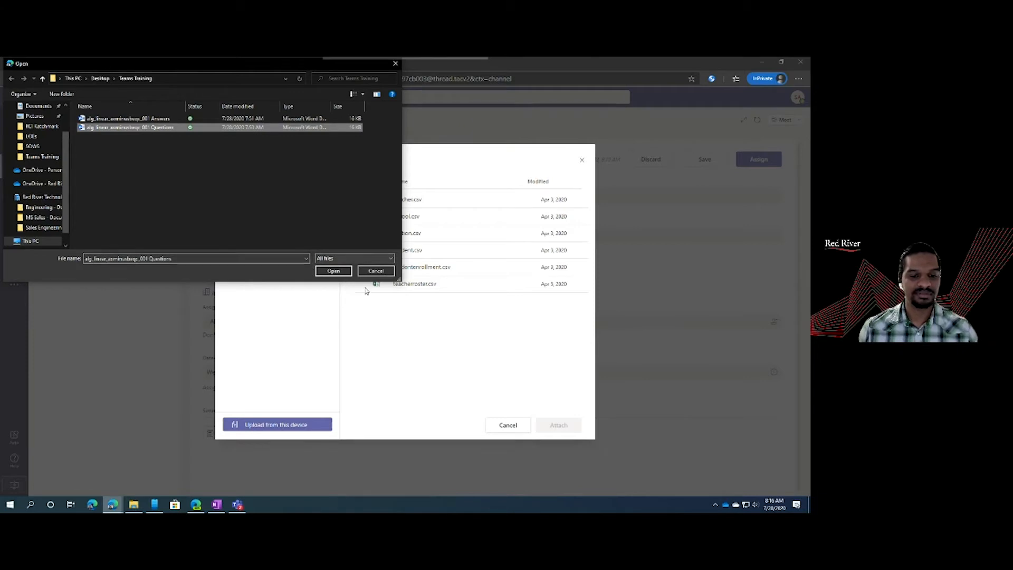
{"action": "left_click", "coordinate": [333, 270]}
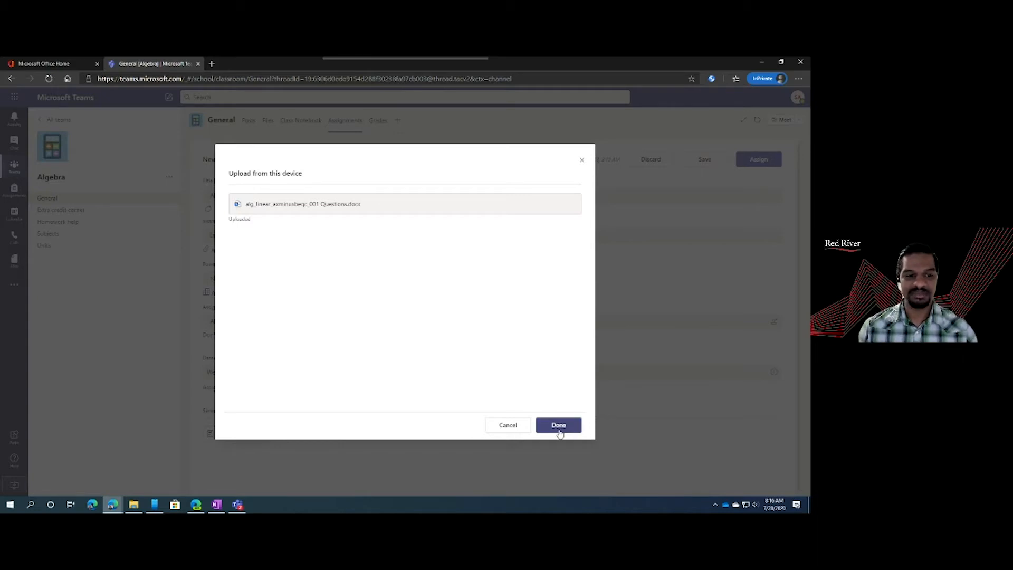
{"action": "left_click", "coordinate": [558, 424]}
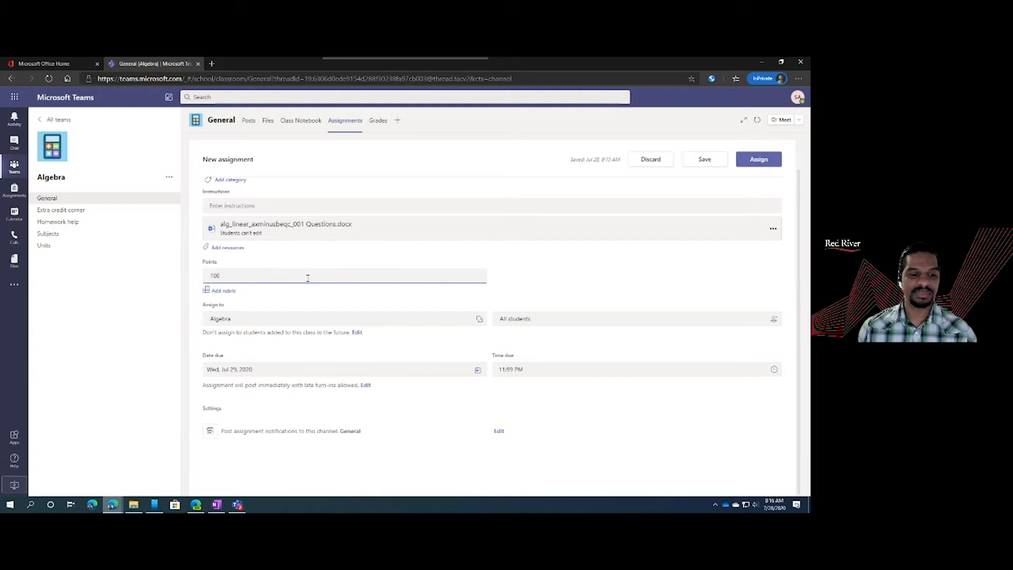
{"action": "mouse_move", "coordinate": [228, 295]}
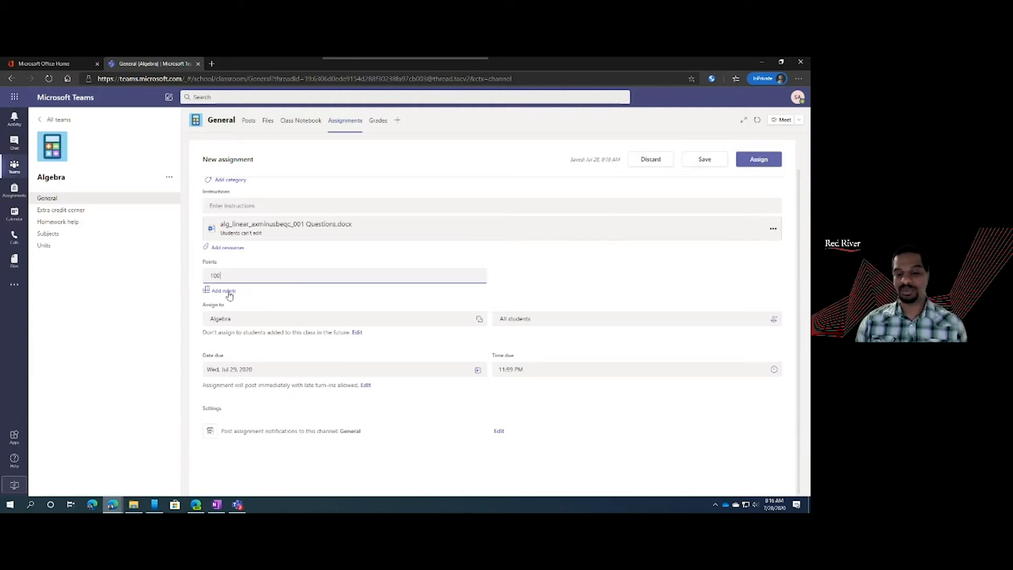
{"action": "mouse_move", "coordinate": [582, 323]}
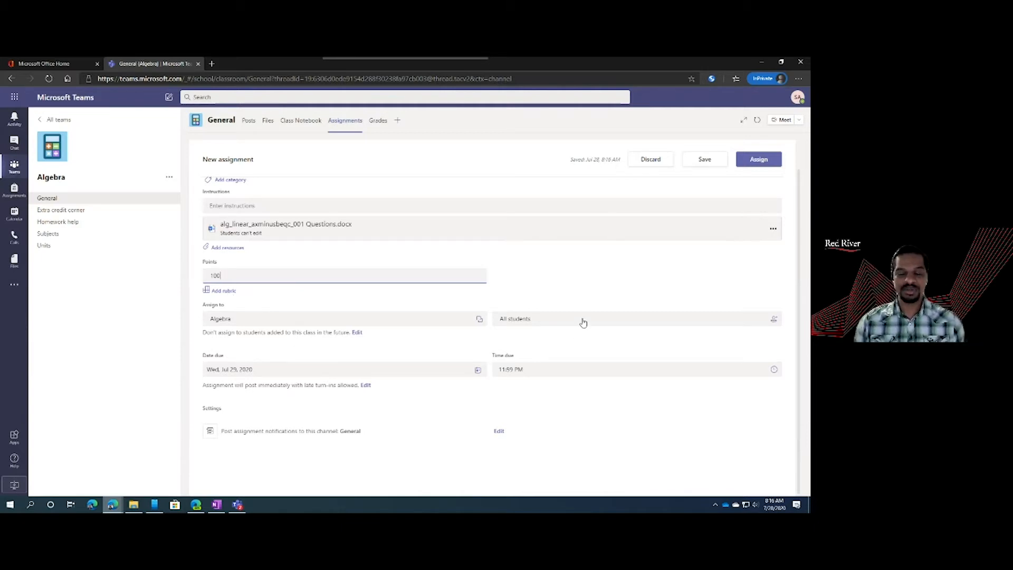
- Assign Algebra Homework to students, due tomorrow at 11:59 PM
{"action": "left_click", "coordinate": [759, 159]}
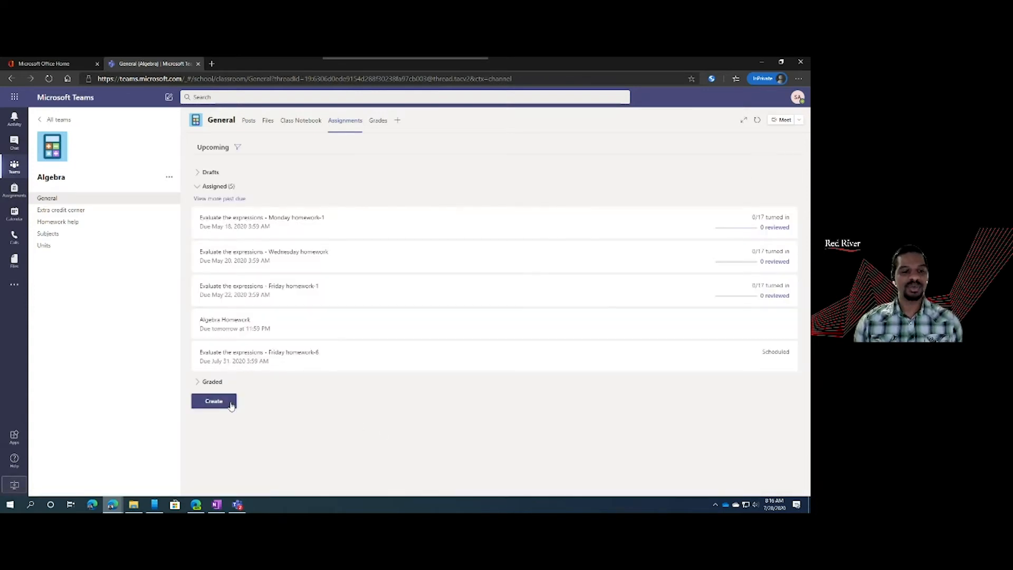
- View the General channel post announcing Algebra Homework, due Jul 29
{"action": "left_click", "coordinate": [249, 120]}
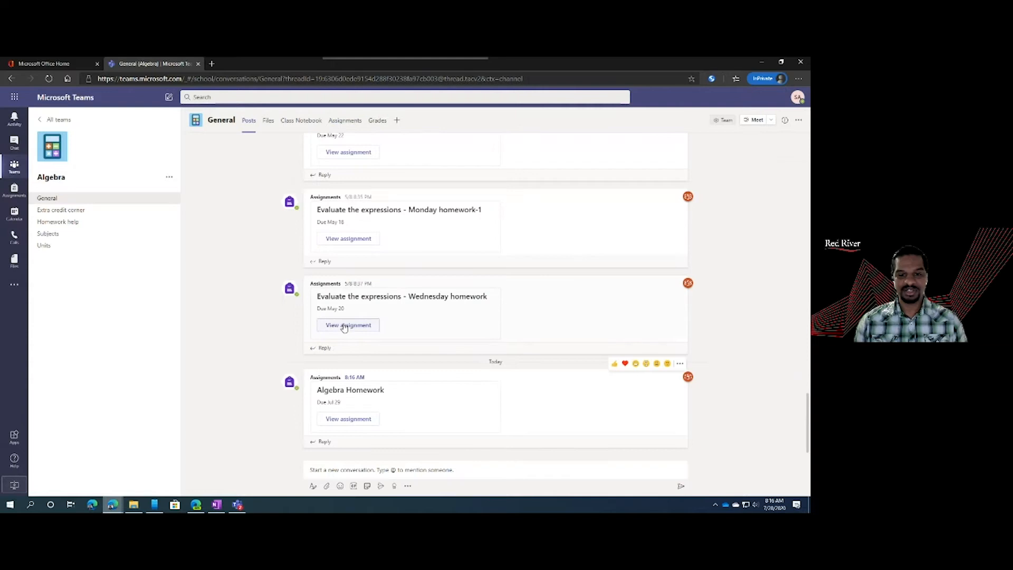
{"action": "mouse_move", "coordinate": [248, 411]}
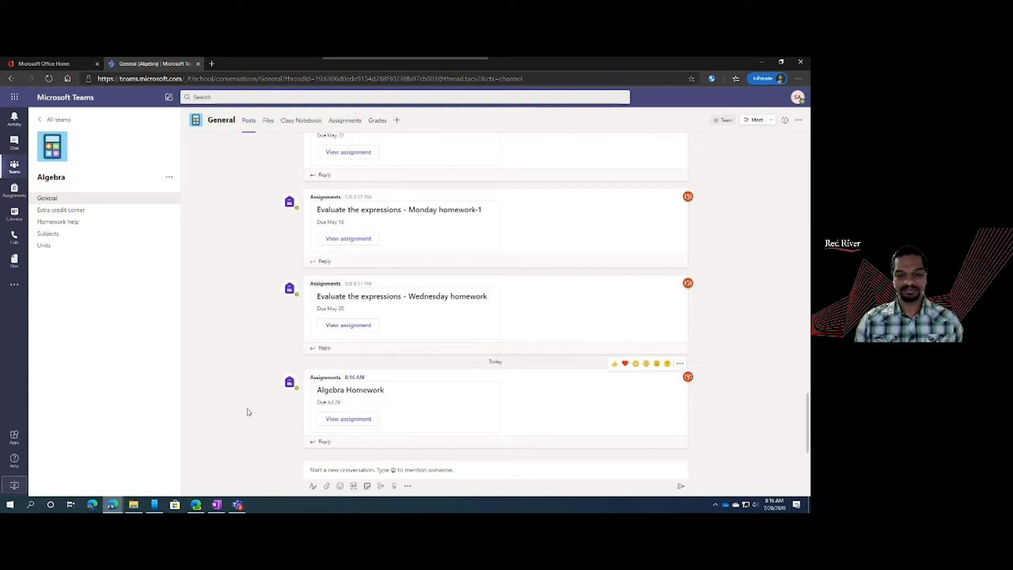
{"action": "mouse_move", "coordinate": [247, 412]}
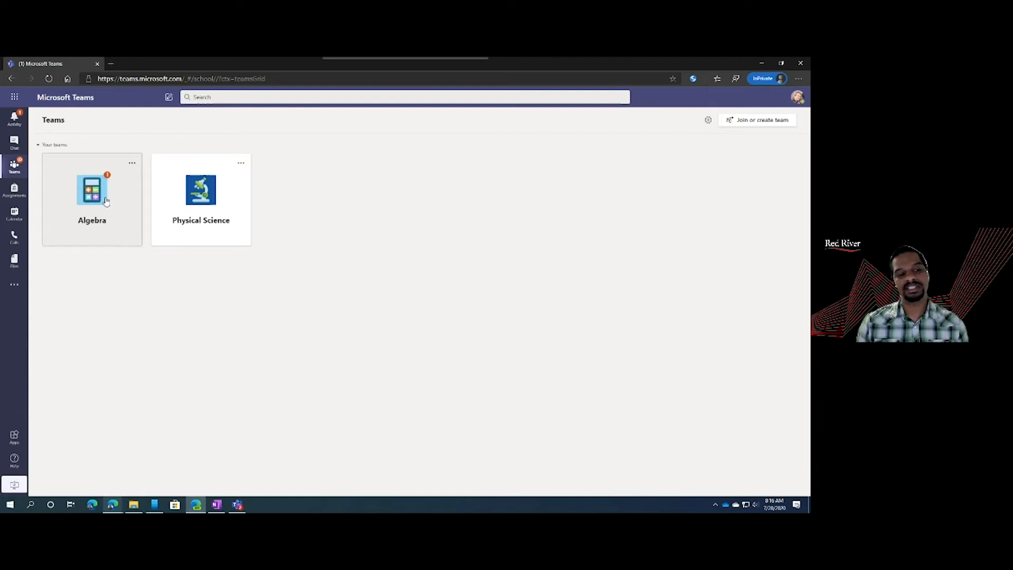
- As the student, open the Algebra team and view the Algebra Homework assignment
{"action": "left_click", "coordinate": [92, 189]}
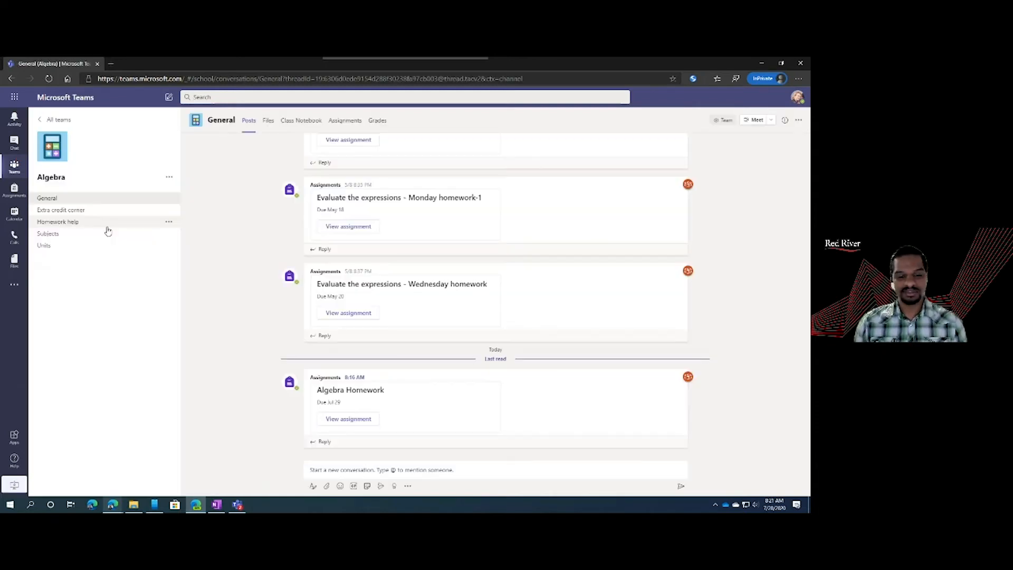
{"action": "mouse_move", "coordinate": [325, 442]}
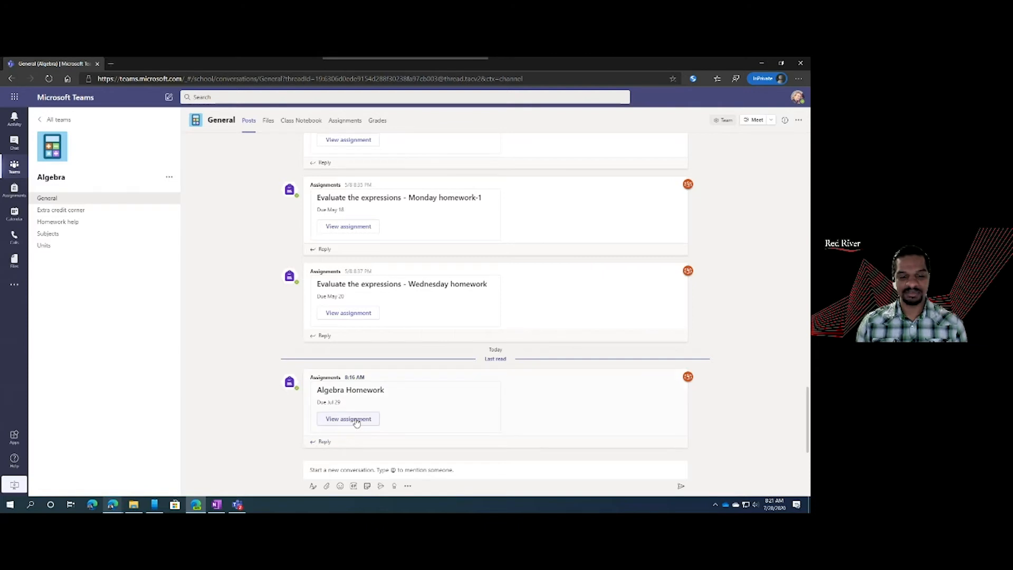
{"action": "left_click", "coordinate": [348, 418]}
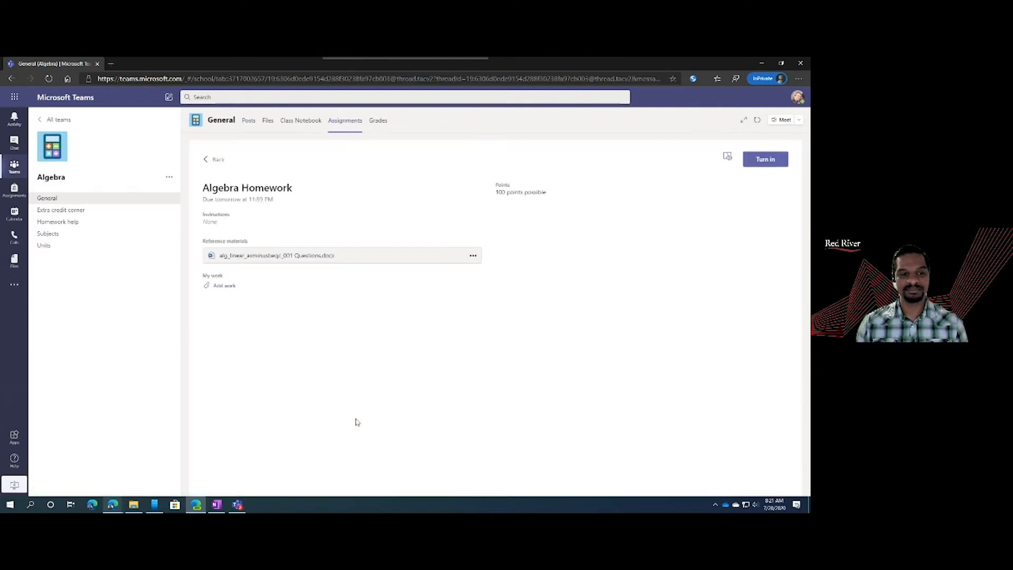
{"action": "mouse_move", "coordinate": [482, 202]}
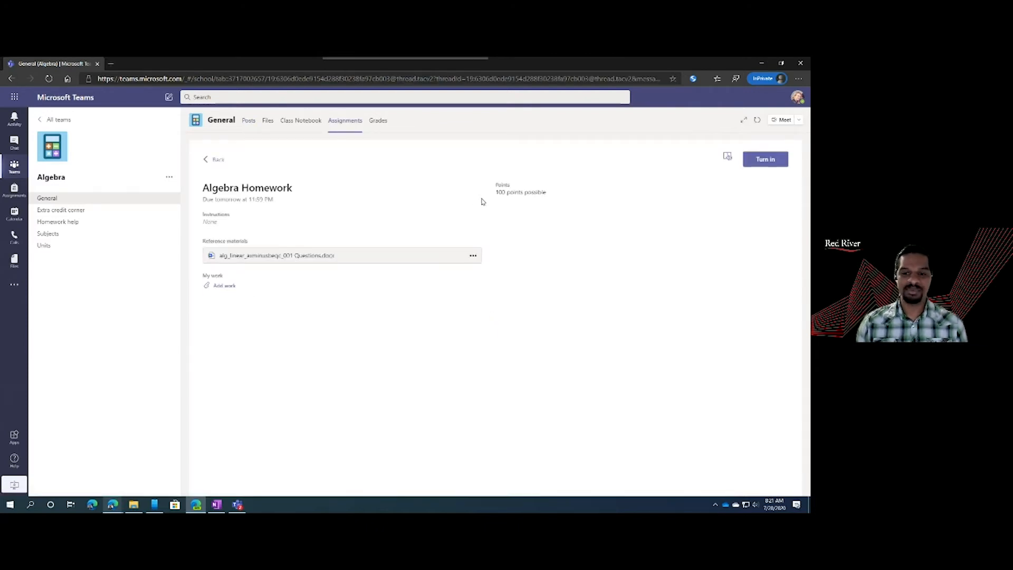
{"action": "mouse_move", "coordinate": [217, 231]}
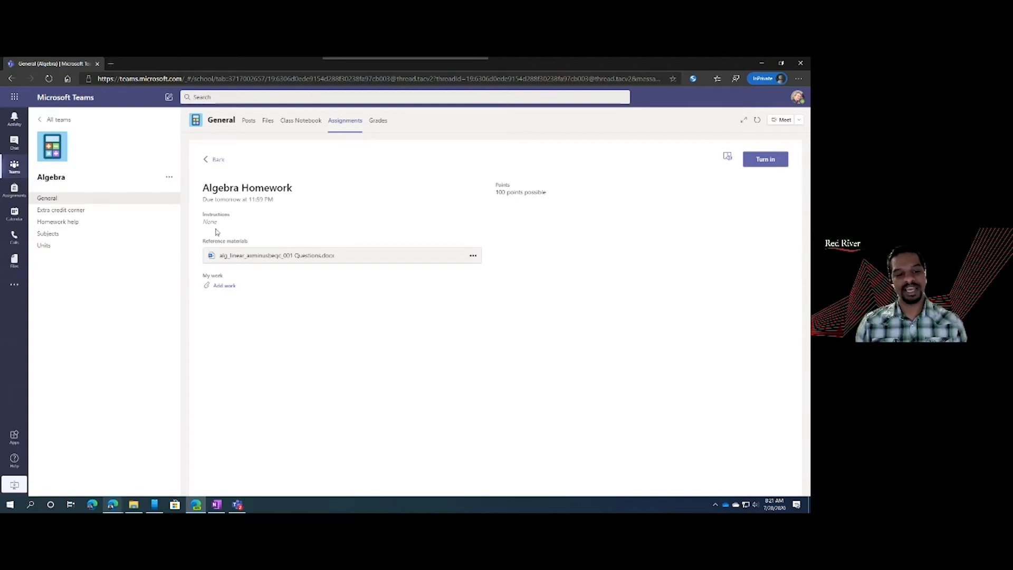
{"action": "left_click", "coordinate": [276, 256]}
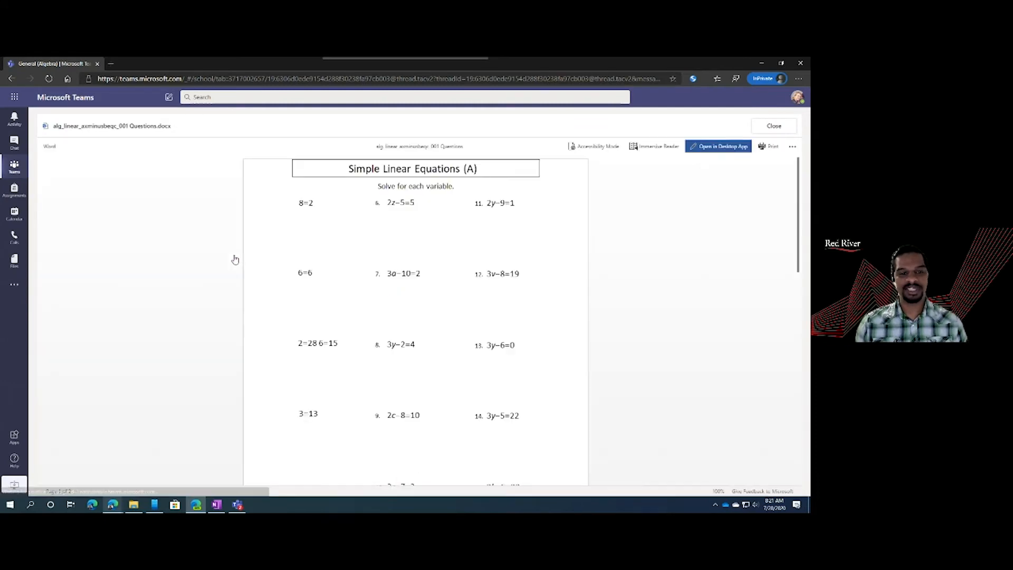
{"action": "mouse_move", "coordinate": [330, 237]}
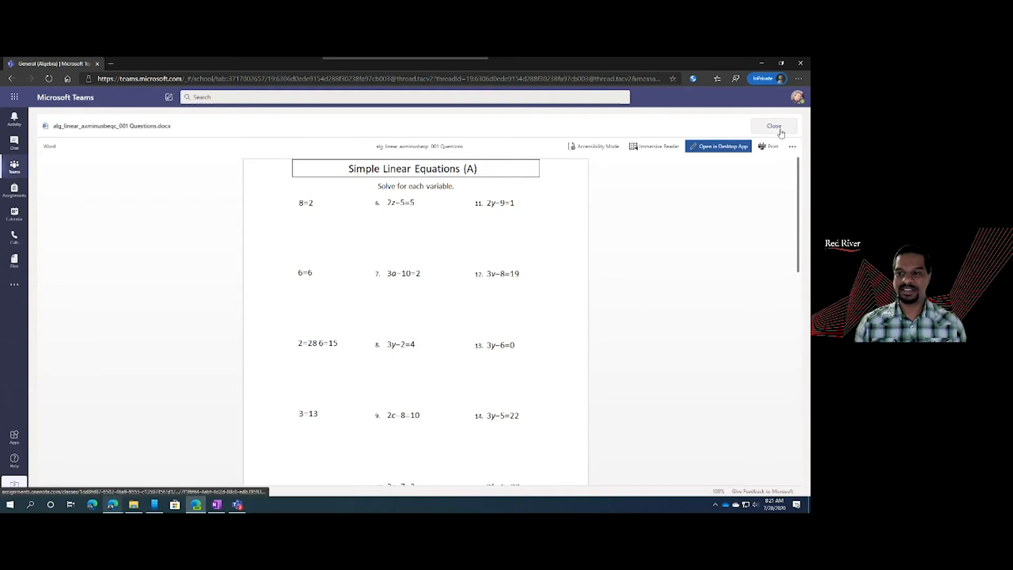
{"action": "left_click", "coordinate": [774, 126]}
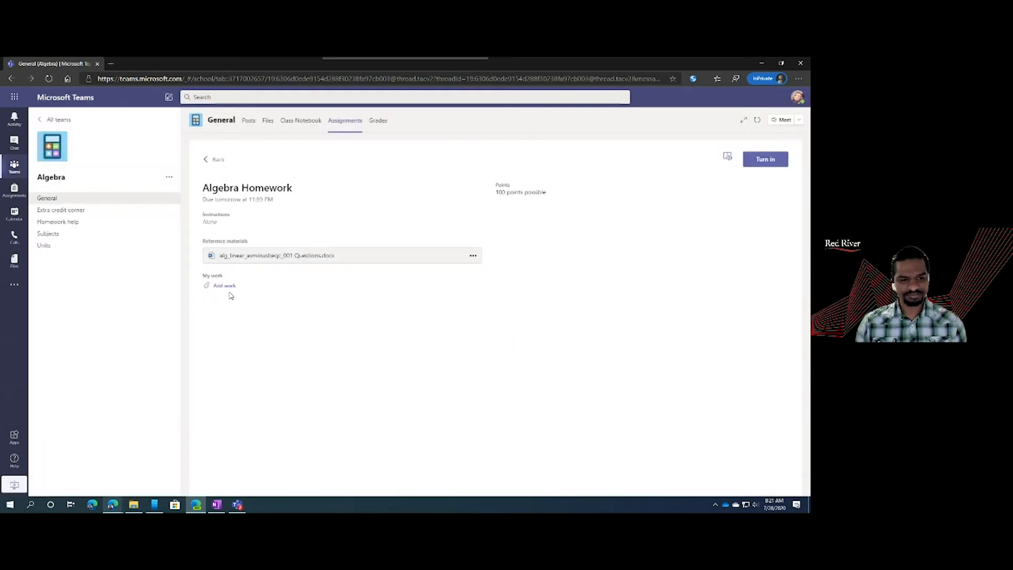
{"action": "left_click", "coordinate": [225, 285]}
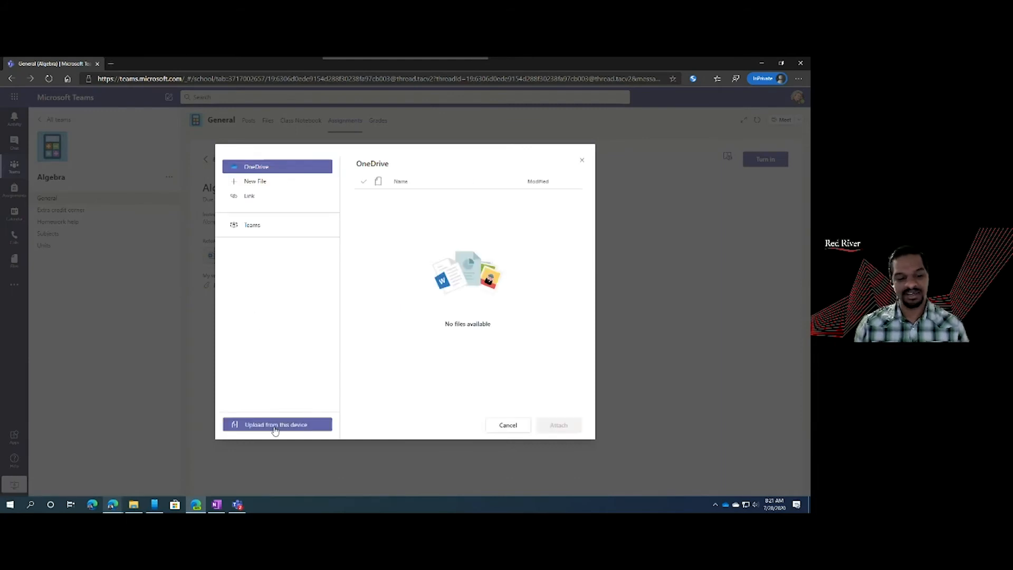
{"action": "mouse_move", "coordinate": [316, 363]}
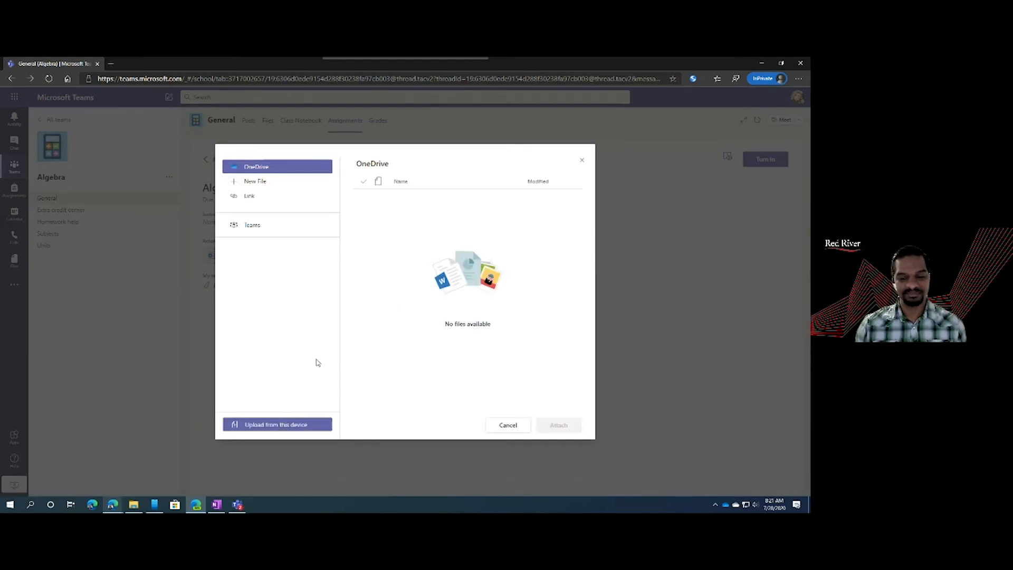
{"action": "mouse_move", "coordinate": [300, 430]}
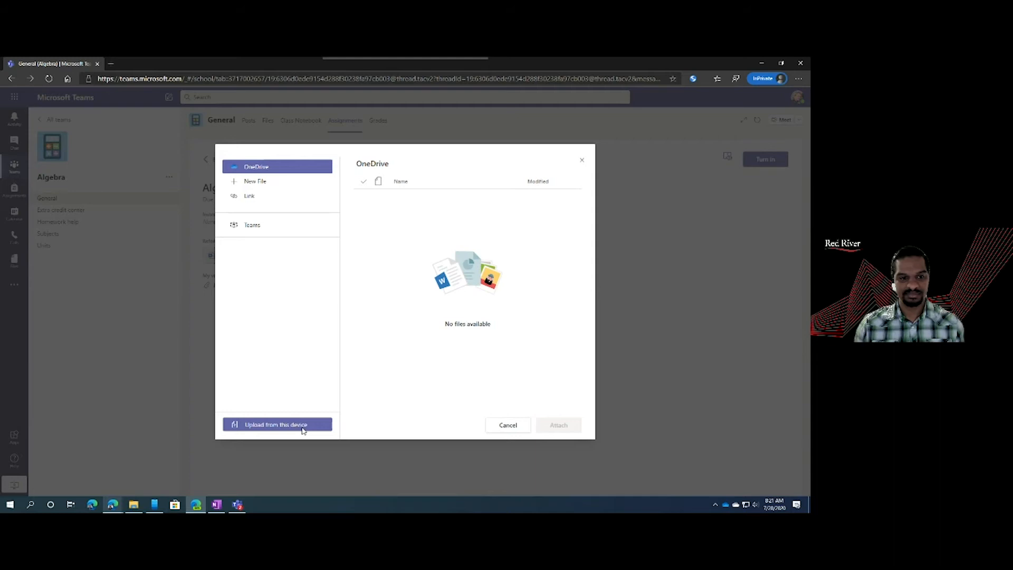
- Upload the Answers document from the computer as the student's work
{"action": "left_click", "coordinate": [277, 425]}
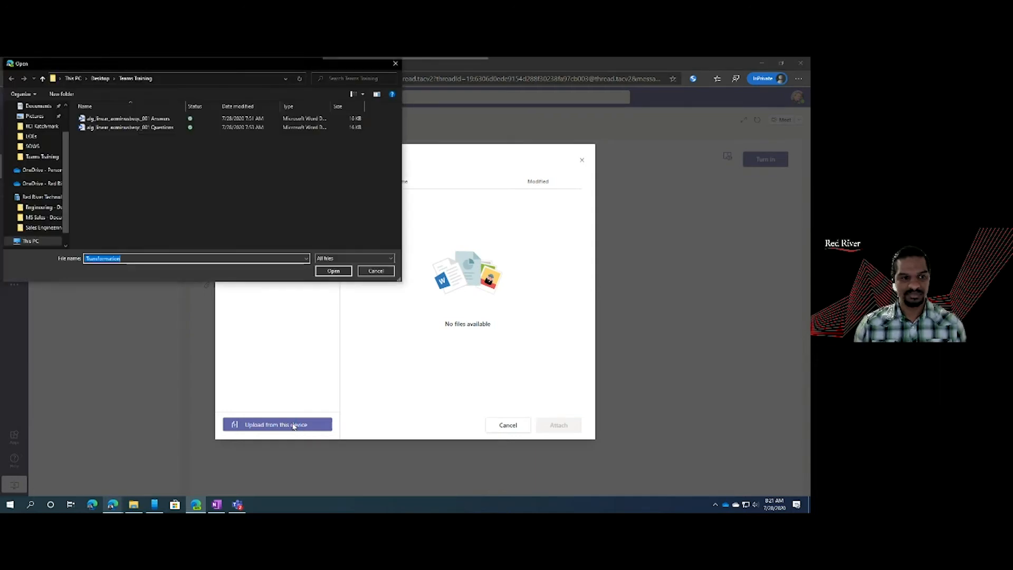
{"action": "left_click", "coordinate": [126, 118]}
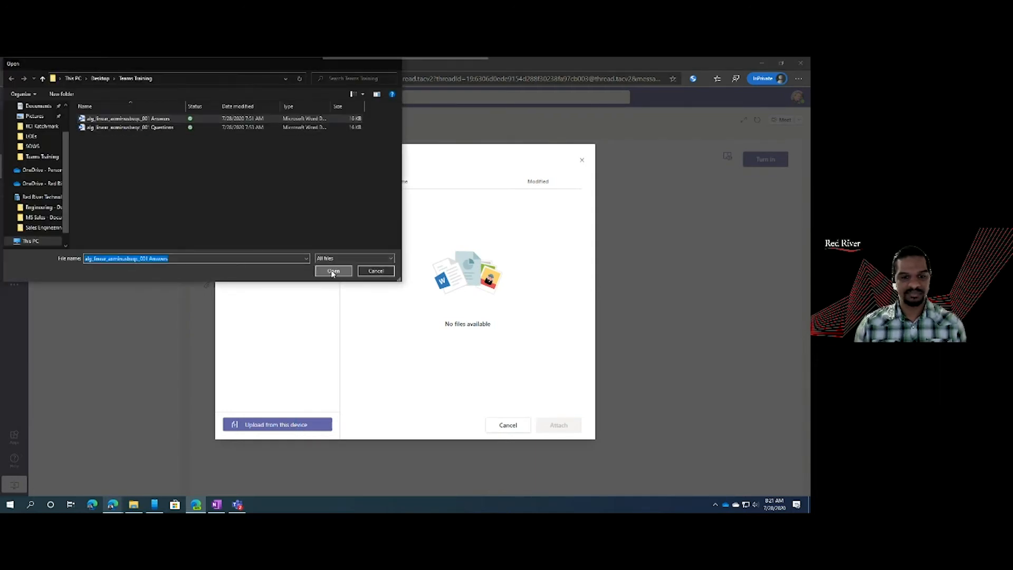
{"action": "left_click", "coordinate": [333, 271]}
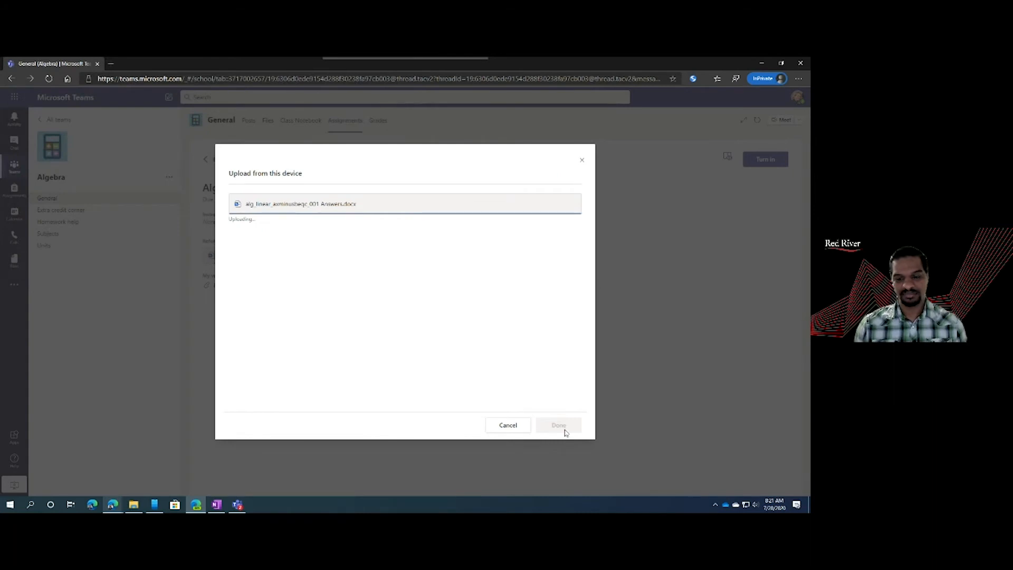
{"action": "left_click", "coordinate": [558, 425]}
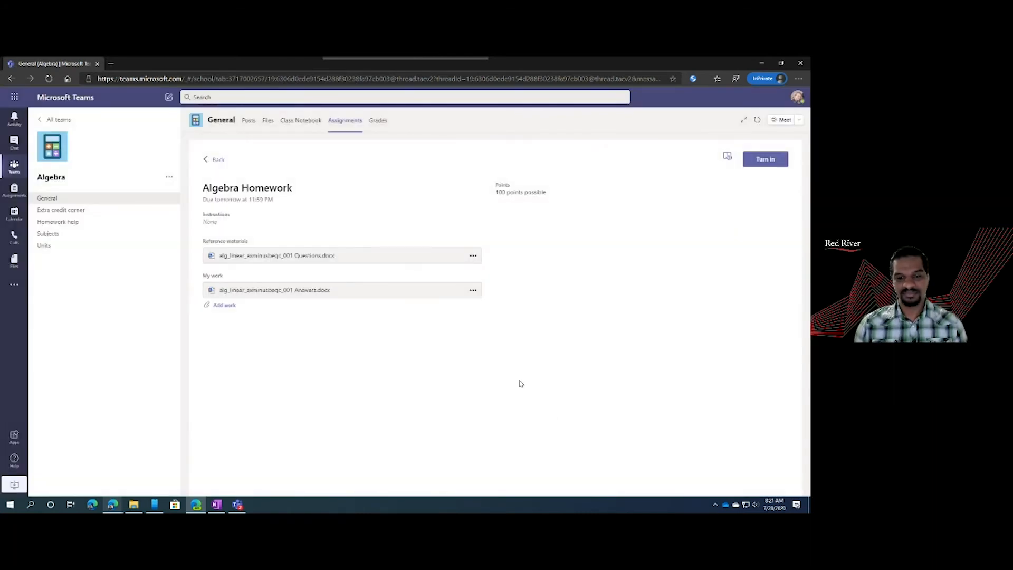
{"action": "mouse_move", "coordinate": [747, 132]}
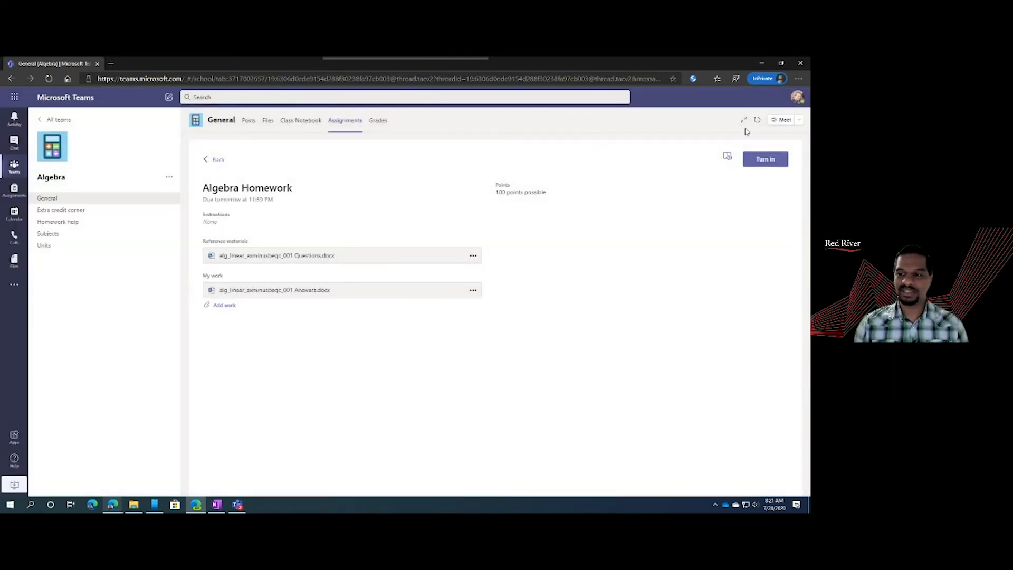
{"action": "mouse_move", "coordinate": [765, 159]}
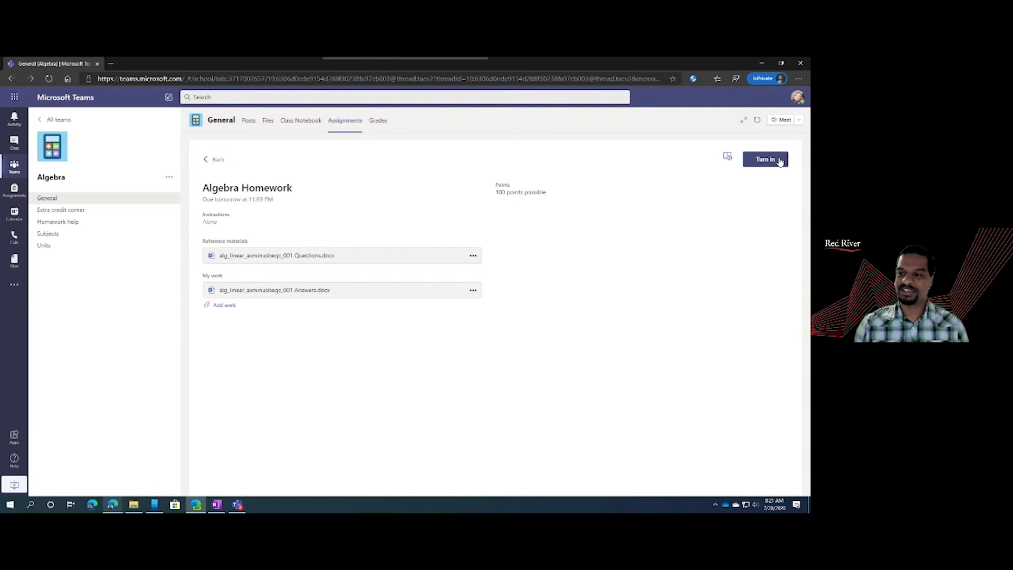
- Turn in Algebra Homework with the attached Answers document
{"action": "left_click", "coordinate": [766, 159]}
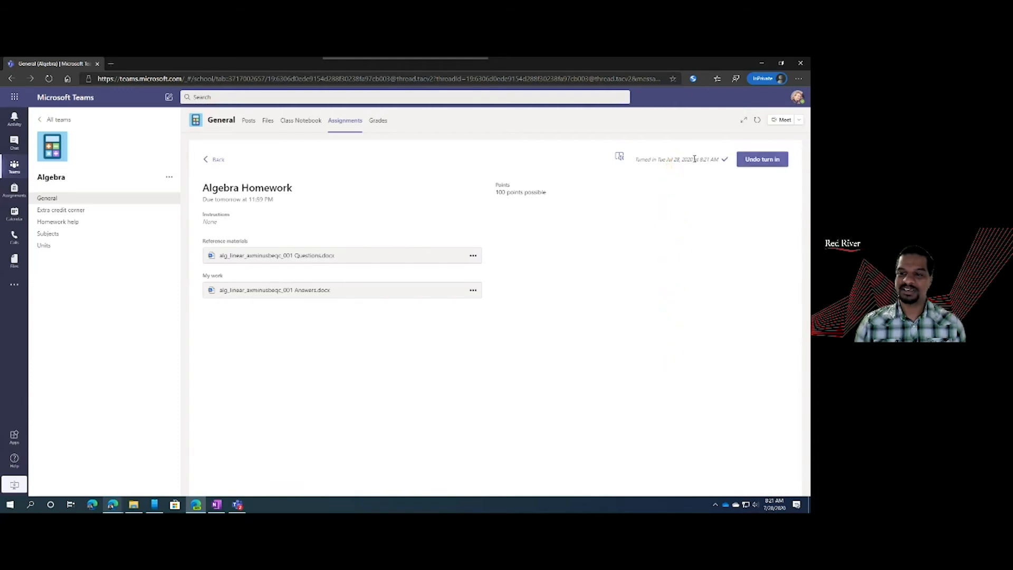
{"action": "mouse_move", "coordinate": [625, 203]}
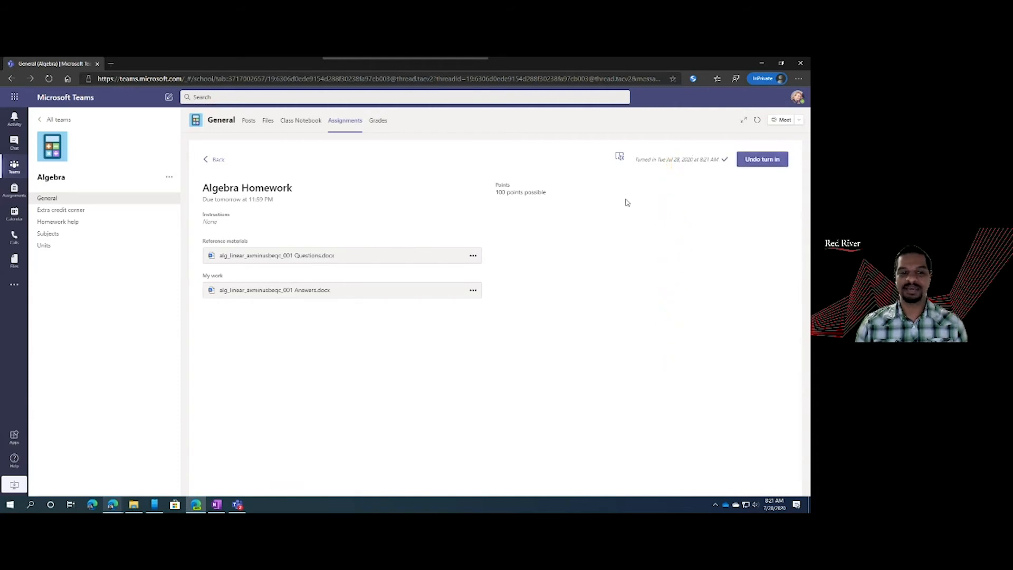
{"action": "mouse_move", "coordinate": [216, 67]}
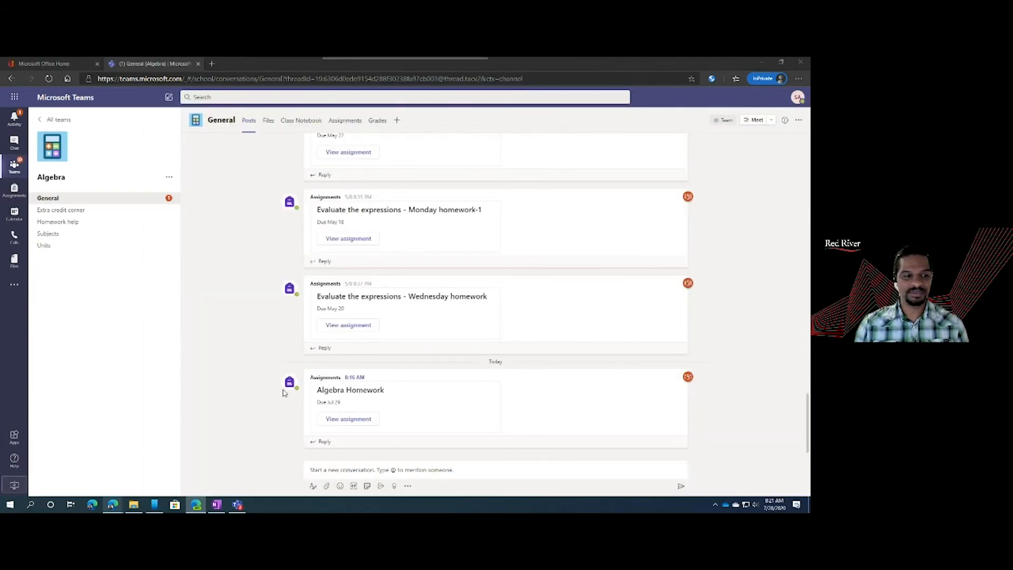
- As teacher, open Algebra Homework and scroll the list to Adele Vance's turned-in work
{"action": "left_click", "coordinate": [345, 120]}
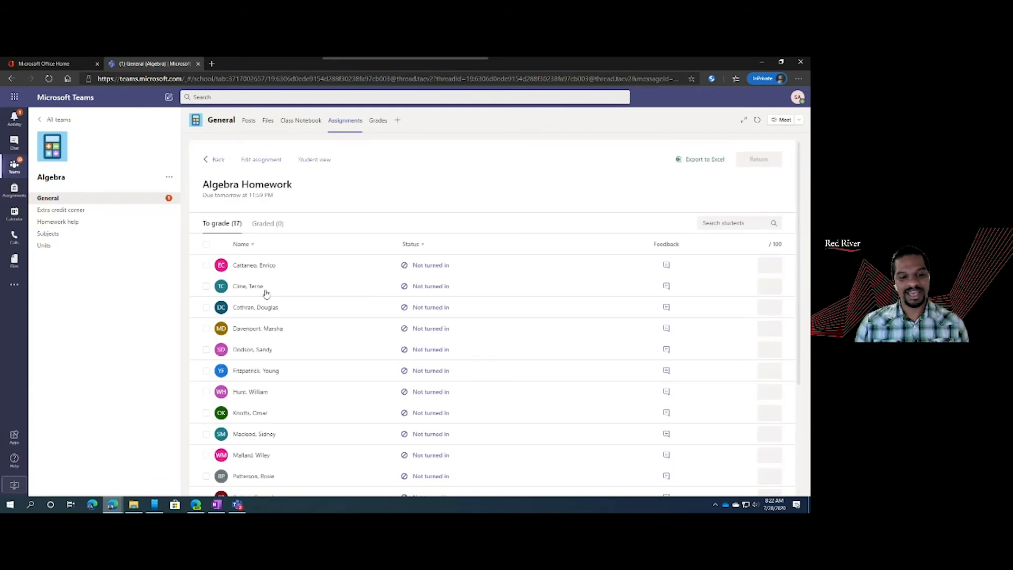
{"action": "mouse_move", "coordinate": [413, 312]}
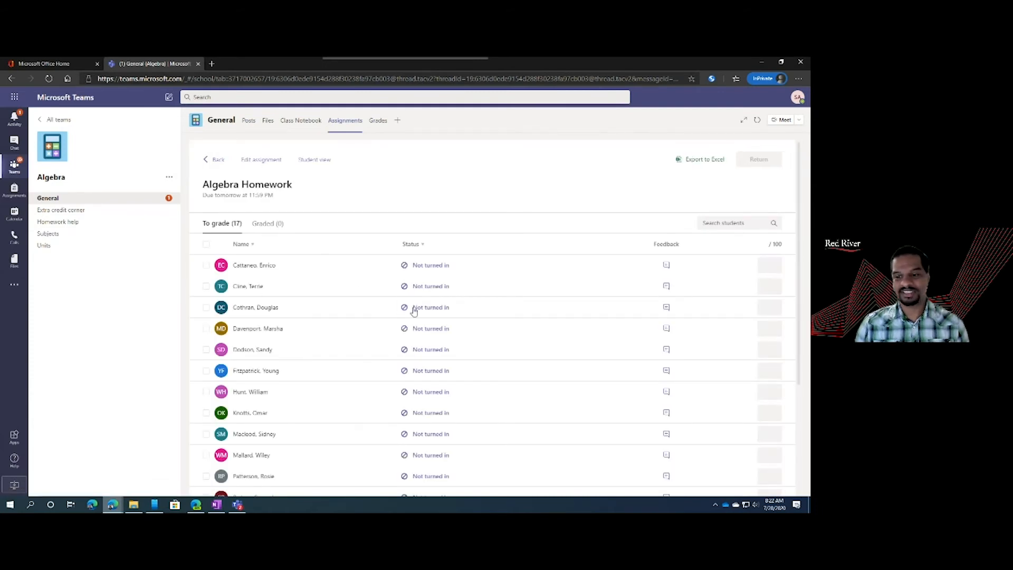
{"action": "scroll", "scroll_direction": "down", "scroll_amount": 3}
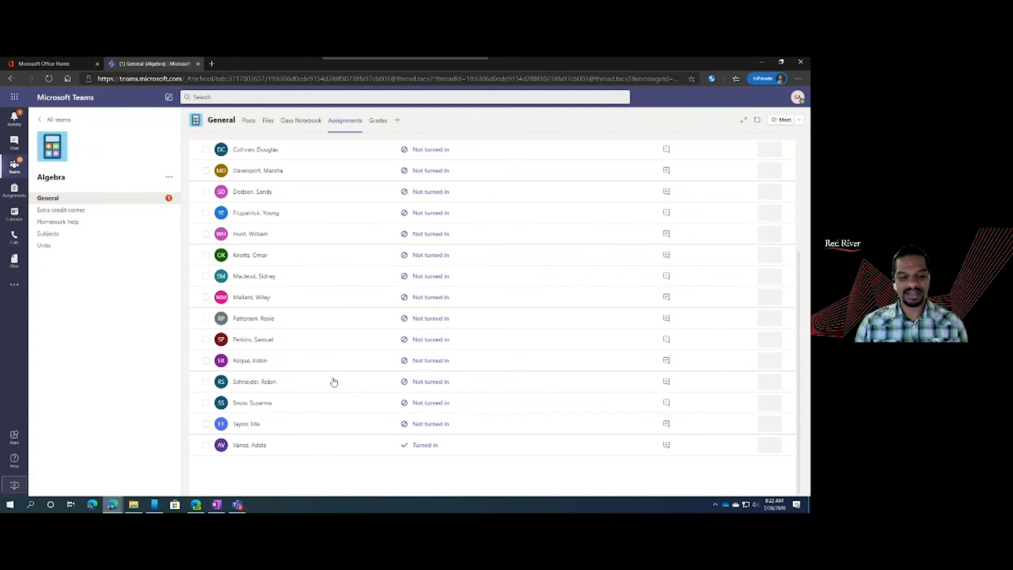
{"action": "mouse_move", "coordinate": [647, 455]}
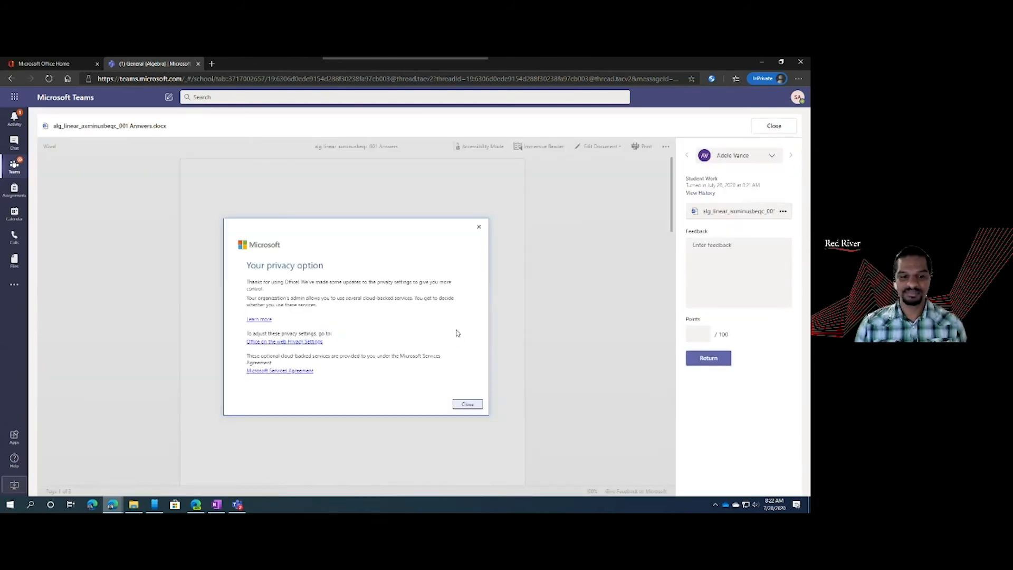
- Return Adele Vance's Algebra Homework with 'Good Job' feedback and 100 points
{"action": "left_click", "coordinate": [467, 404]}
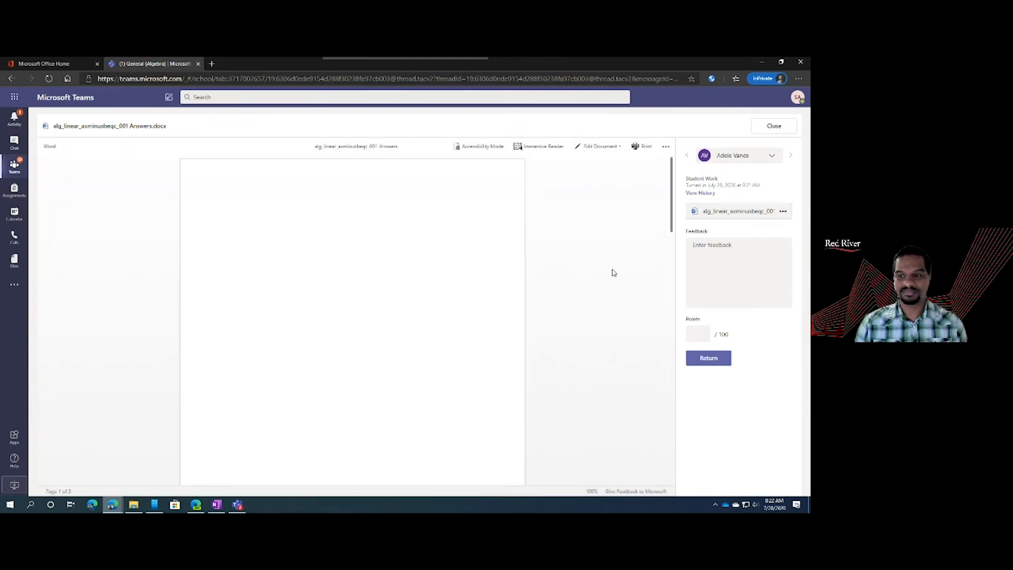
{"action": "scroll", "scroll_direction": "down", "scroll_amount": 3}
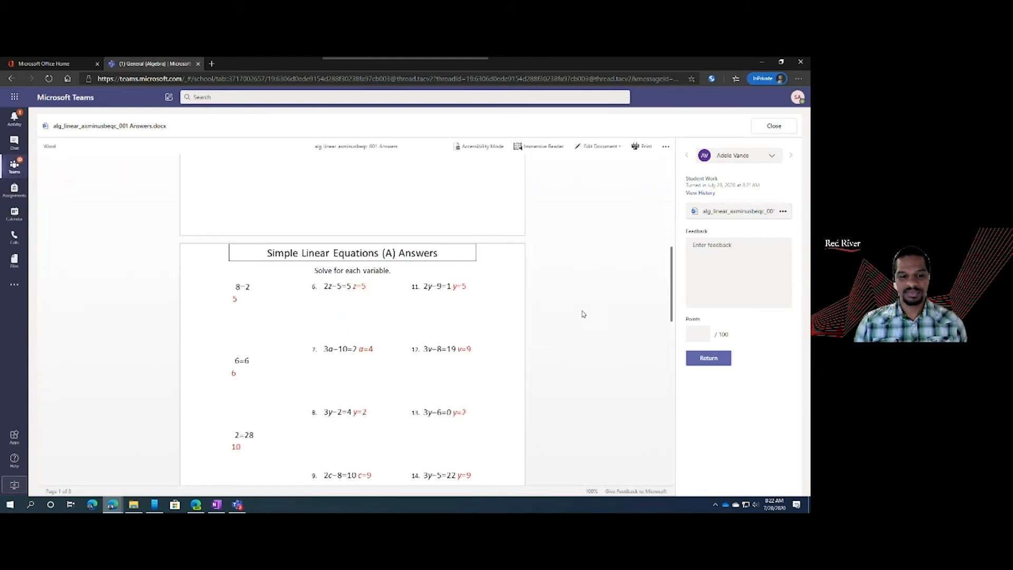
{"action": "scroll", "scroll_direction": "down", "scroll_amount": 3}
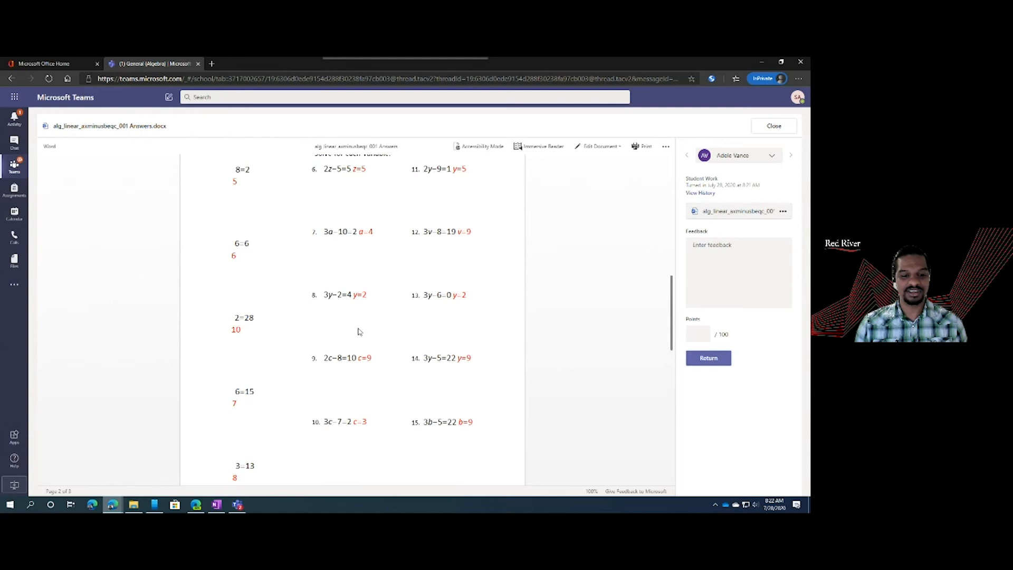
{"action": "scroll", "scroll_direction": "down", "scroll_amount": 3}
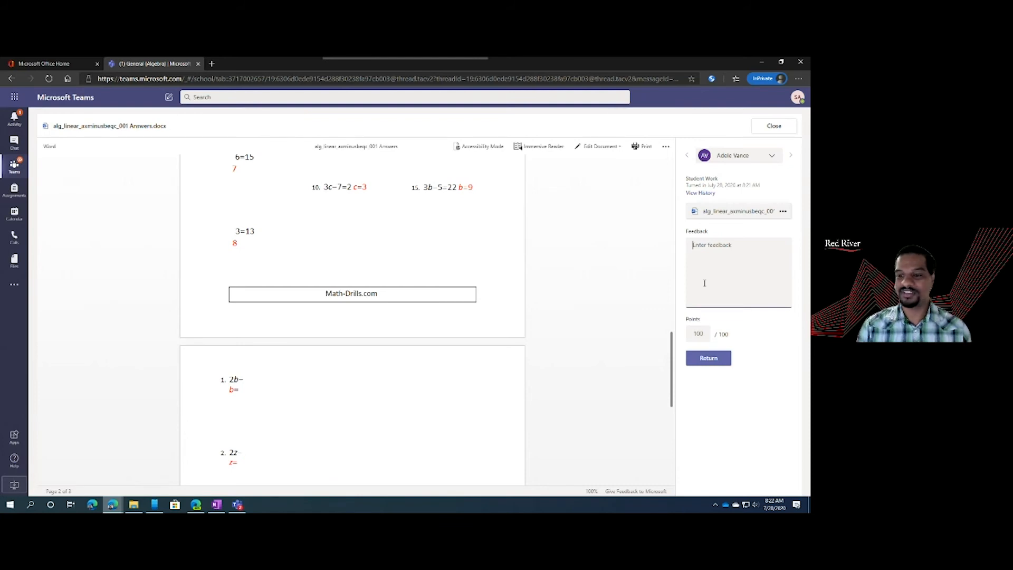
{"action": "type", "text": "Good Job"}
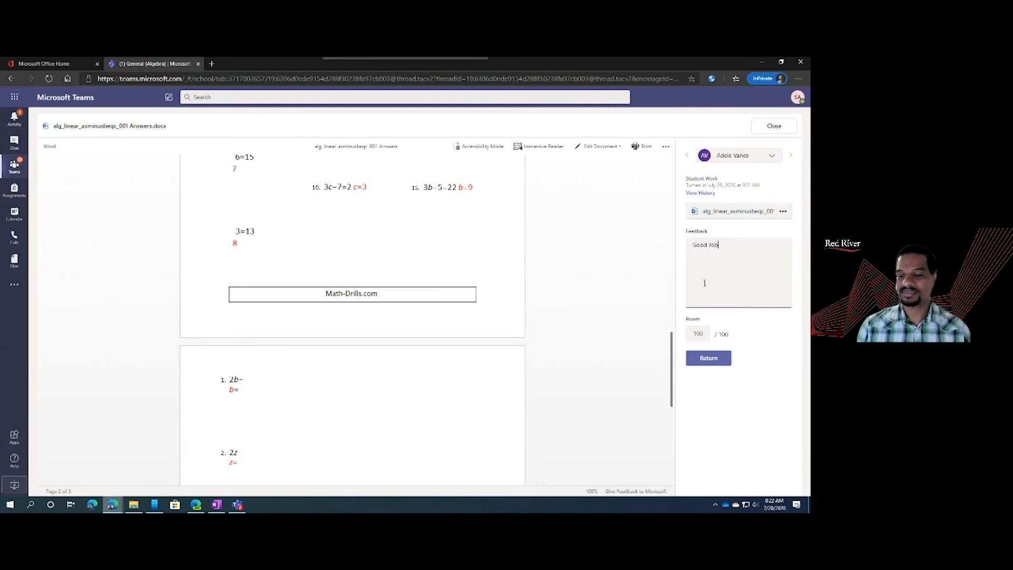
{"action": "left_click", "coordinate": [709, 357]}
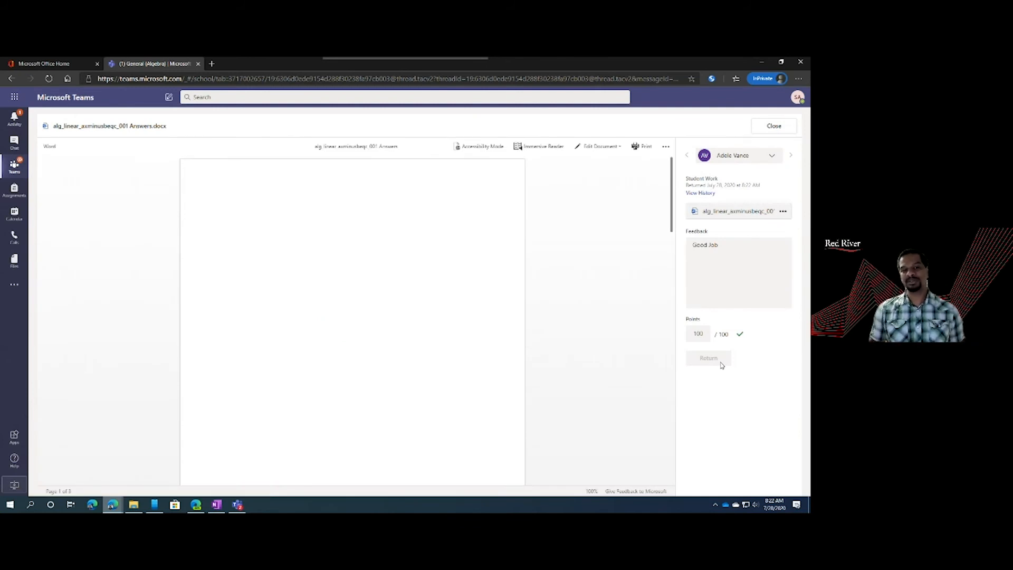
{"action": "mouse_move", "coordinate": [787, 167]}
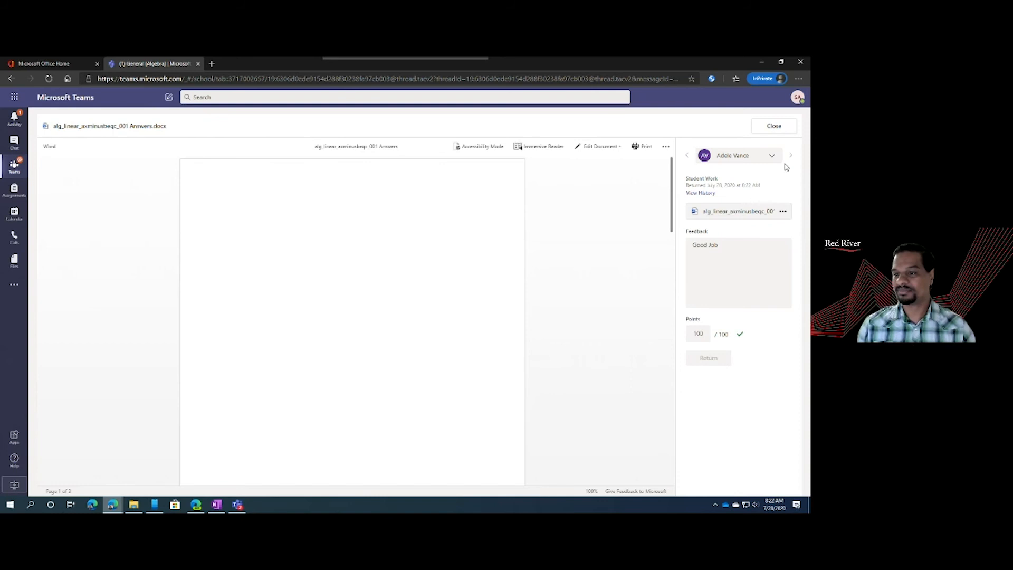
{"action": "mouse_move", "coordinate": [677, 161]}
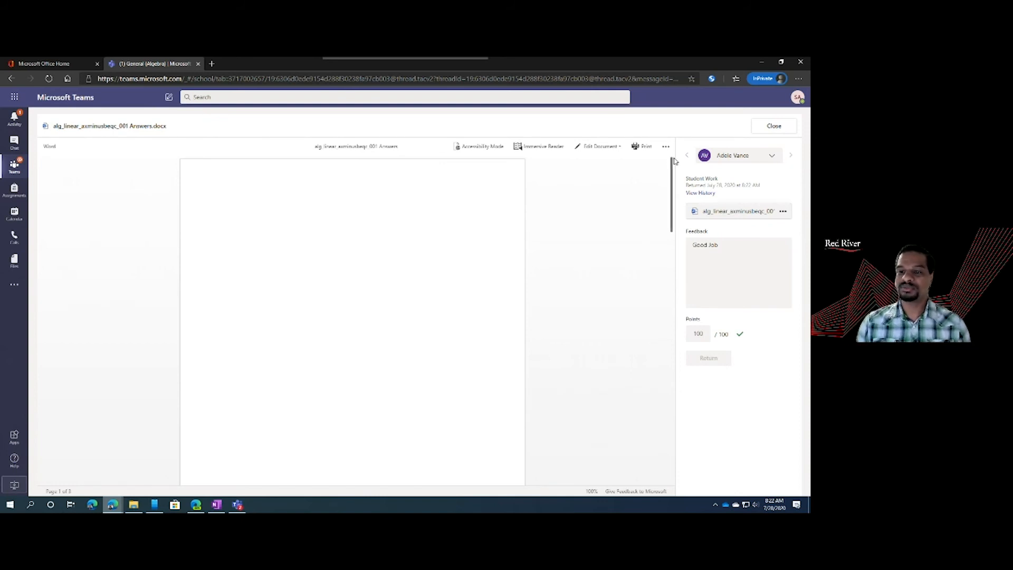
- Skip ahead through the remaining students' submissions, then exit grading back to the student list
{"action": "left_click", "coordinate": [791, 155]}
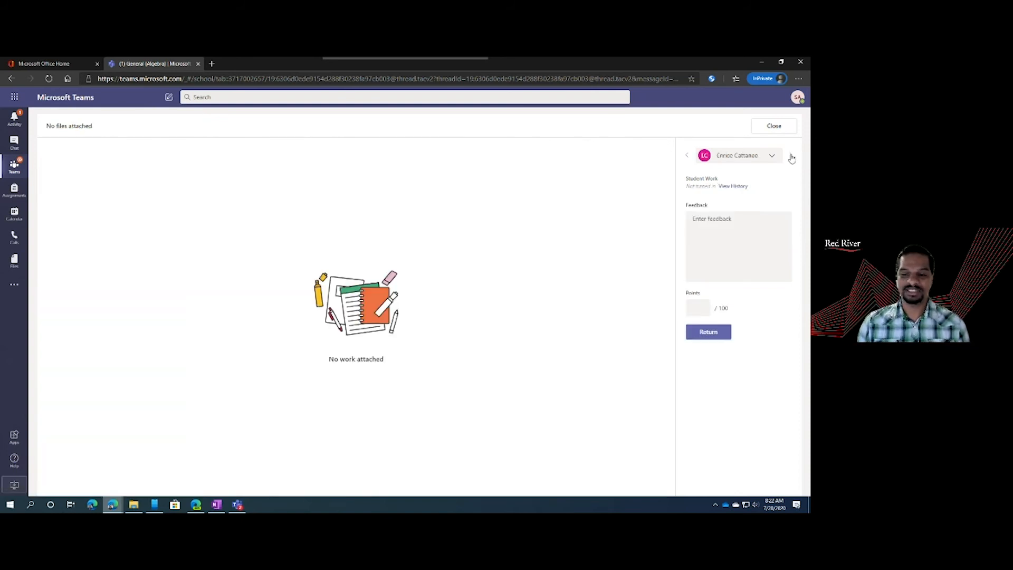
{"action": "left_click", "coordinate": [791, 155]}
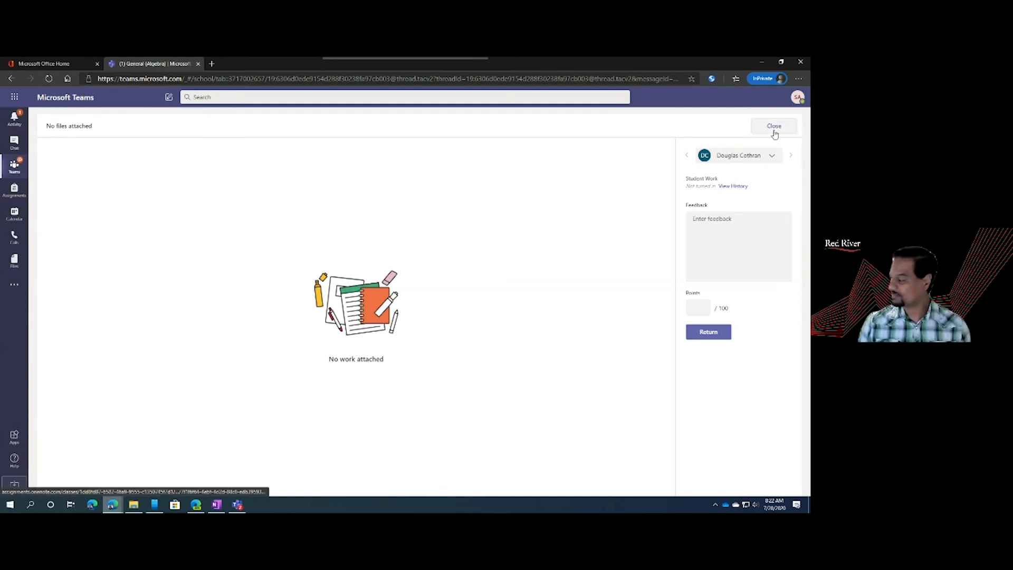
{"action": "left_click", "coordinate": [773, 126]}
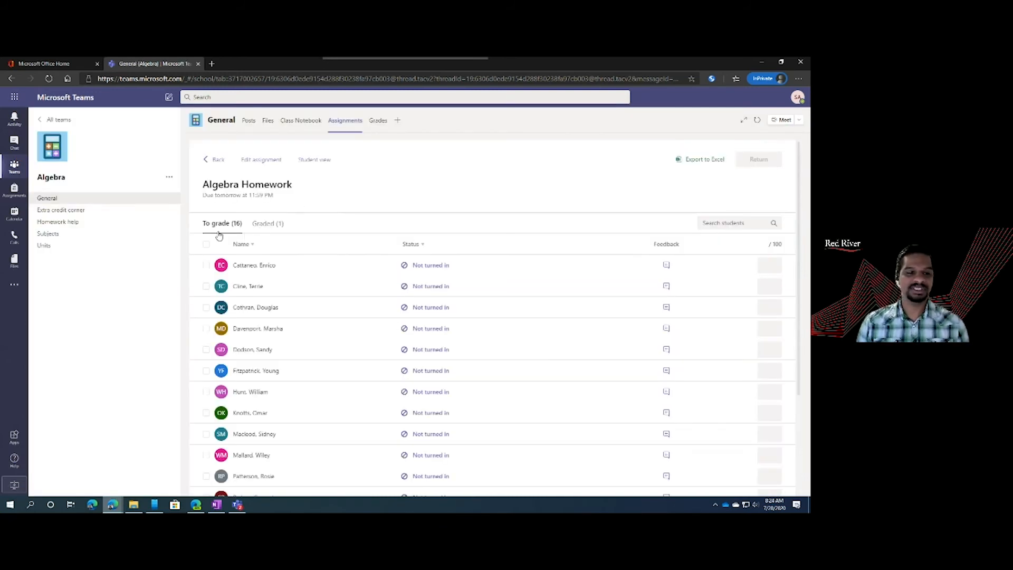
{"action": "mouse_move", "coordinate": [274, 267]}
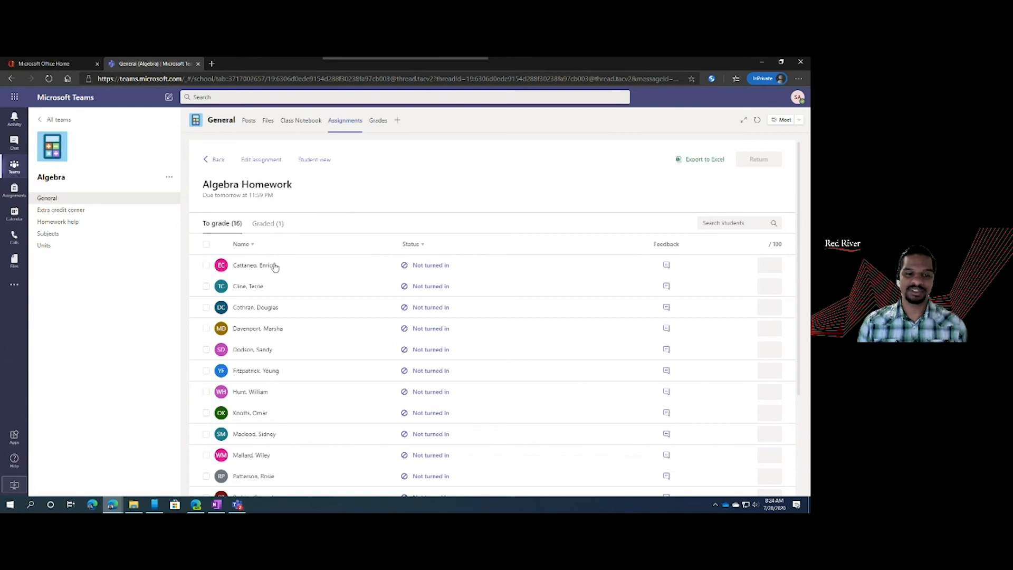
- View the Graded (1) submissions list, then switch to the class gradebook
{"action": "left_click", "coordinate": [267, 223]}
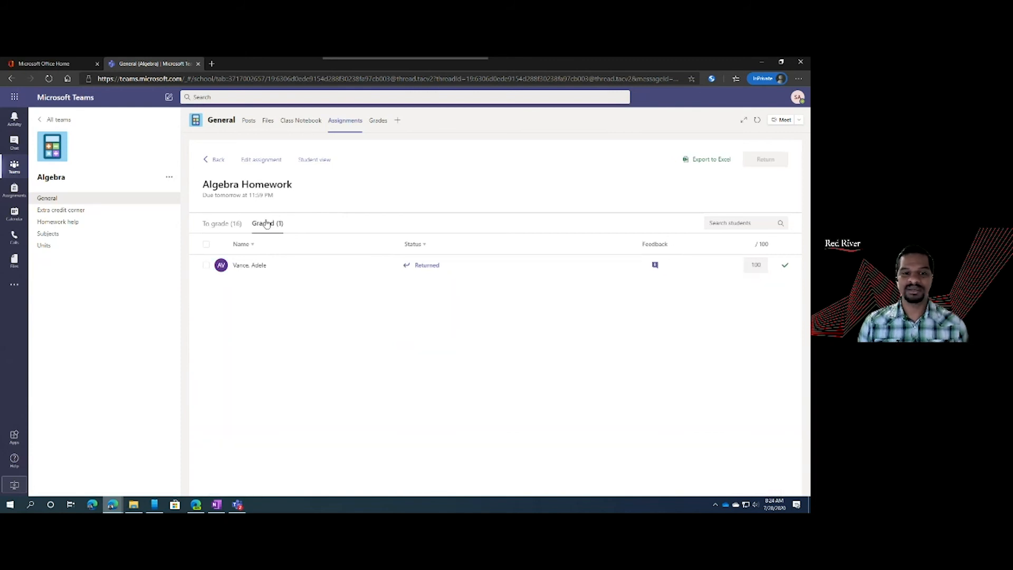
{"action": "mouse_move", "coordinate": [466, 293]}
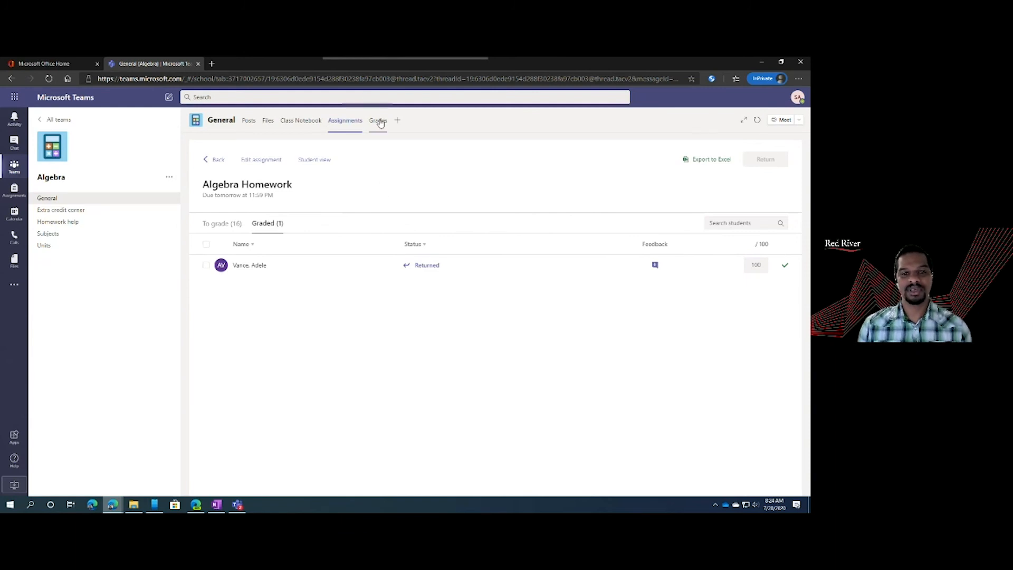
{"action": "left_click", "coordinate": [378, 121]}
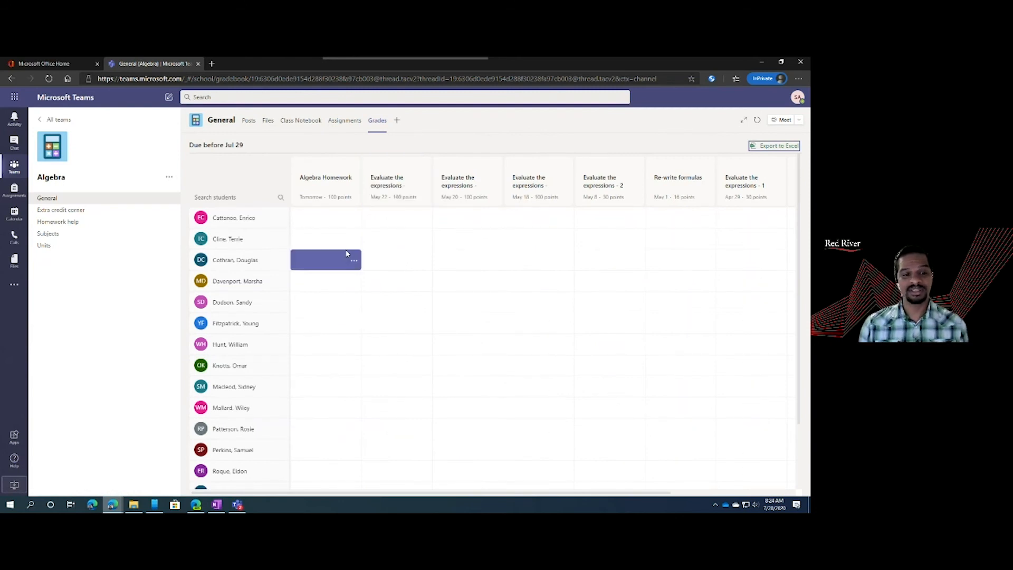
- Scroll the gradebook to Adele Vance's 100 under Algebra Homework
{"action": "scroll", "scroll_direction": "down", "scroll_amount": 3}
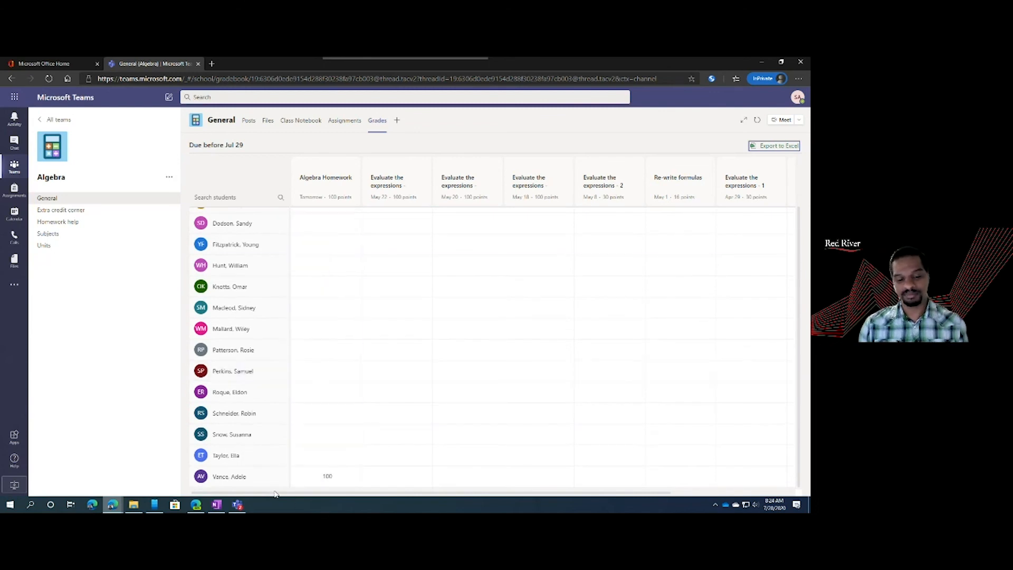
{"action": "left_click", "coordinate": [326, 371]}
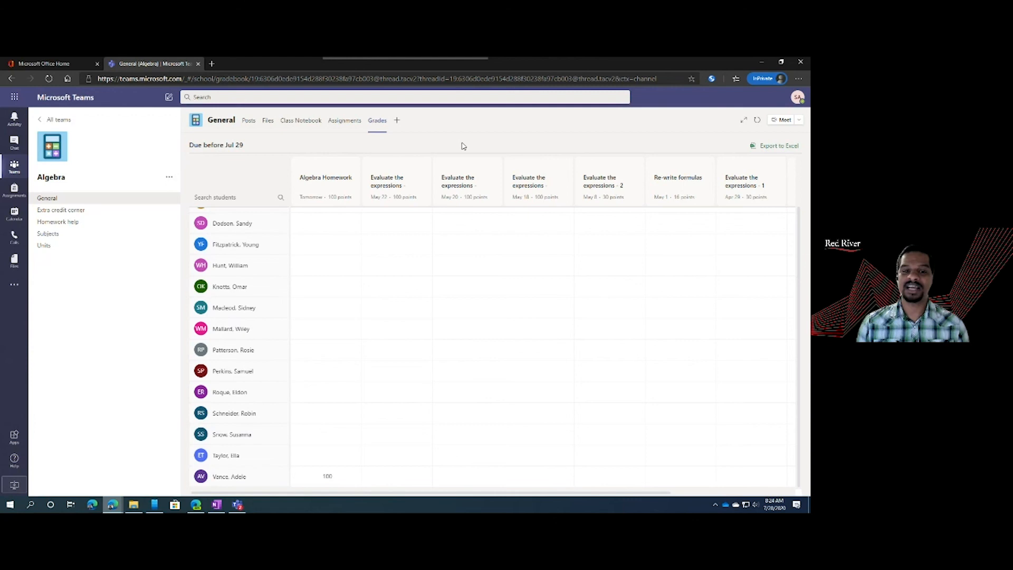
{"action": "mouse_move", "coordinate": [779, 146]}
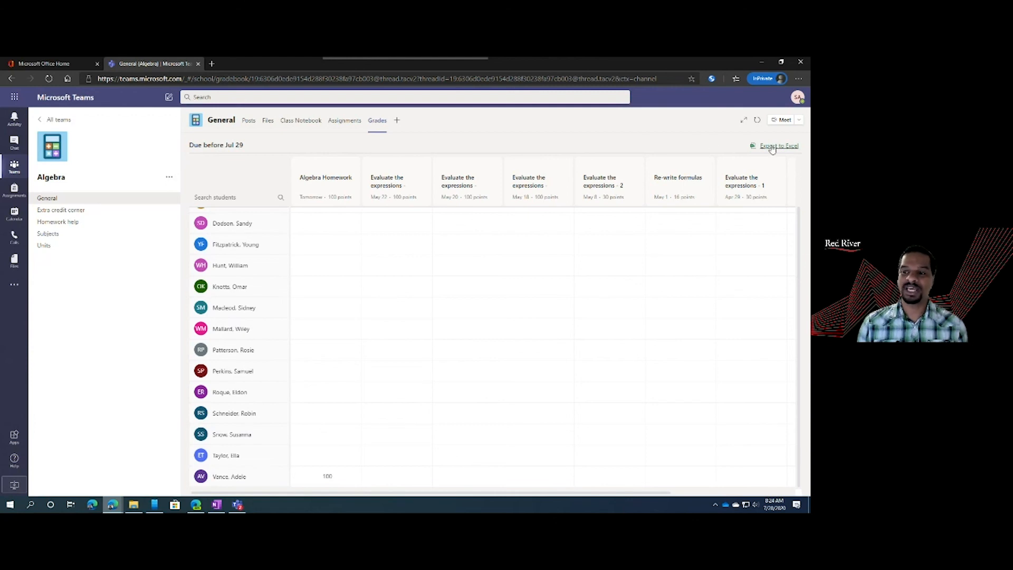